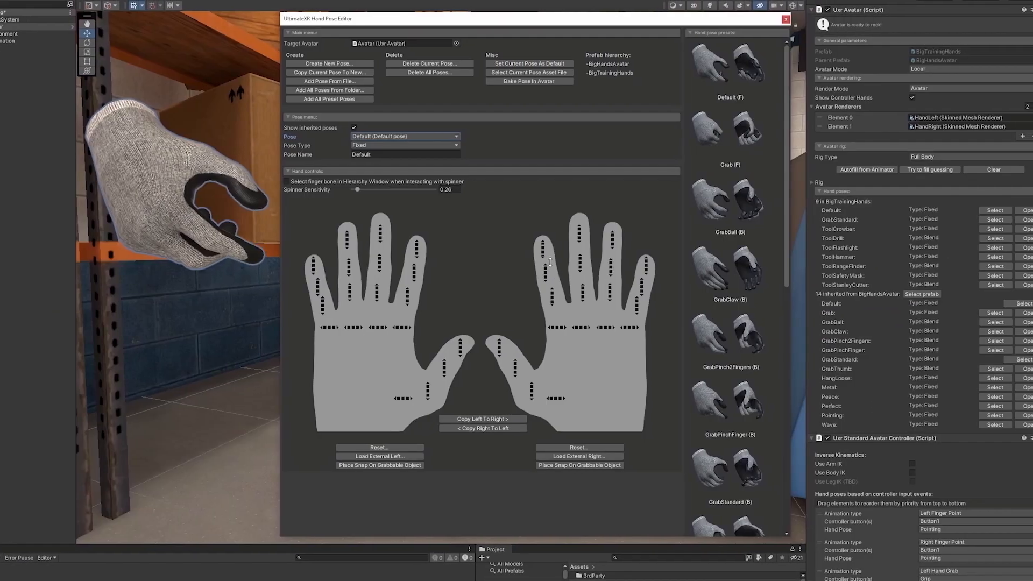
- Visit the UltimateXR Guides page, then close Firefox to reveal the desktop shortcuts
left_click(785, 18)
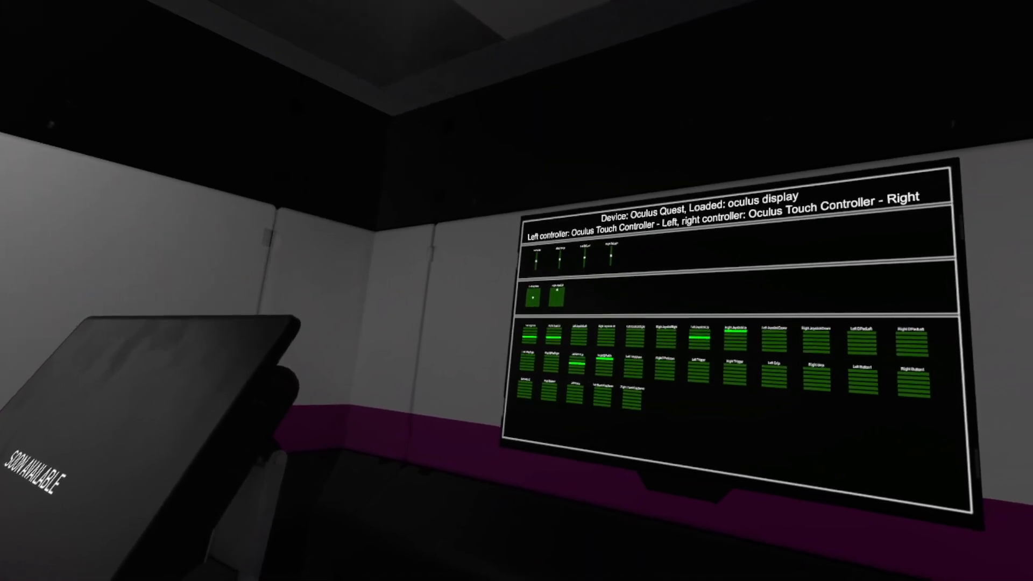
mouse_move(516, 290)
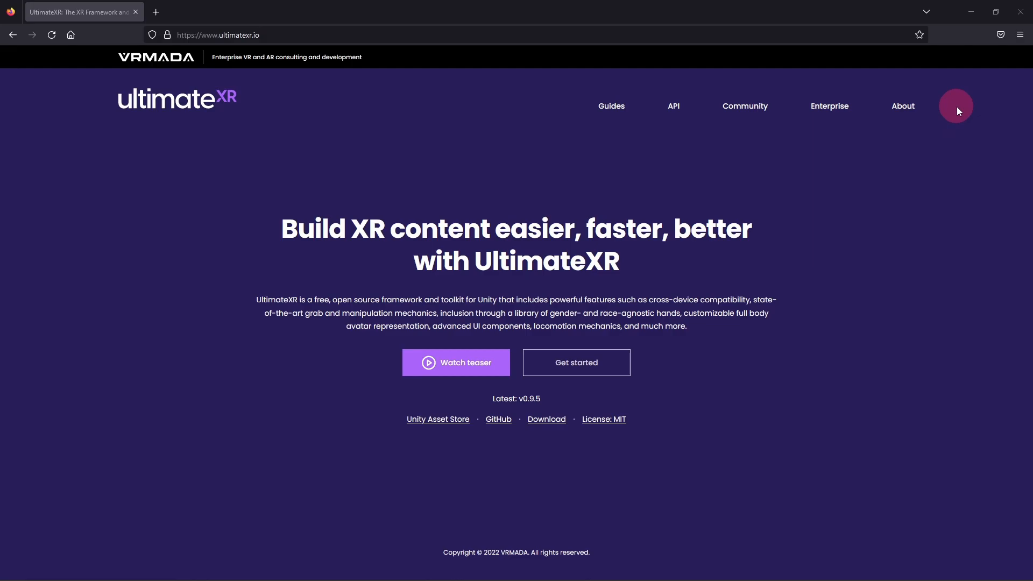
mouse_move(611, 106)
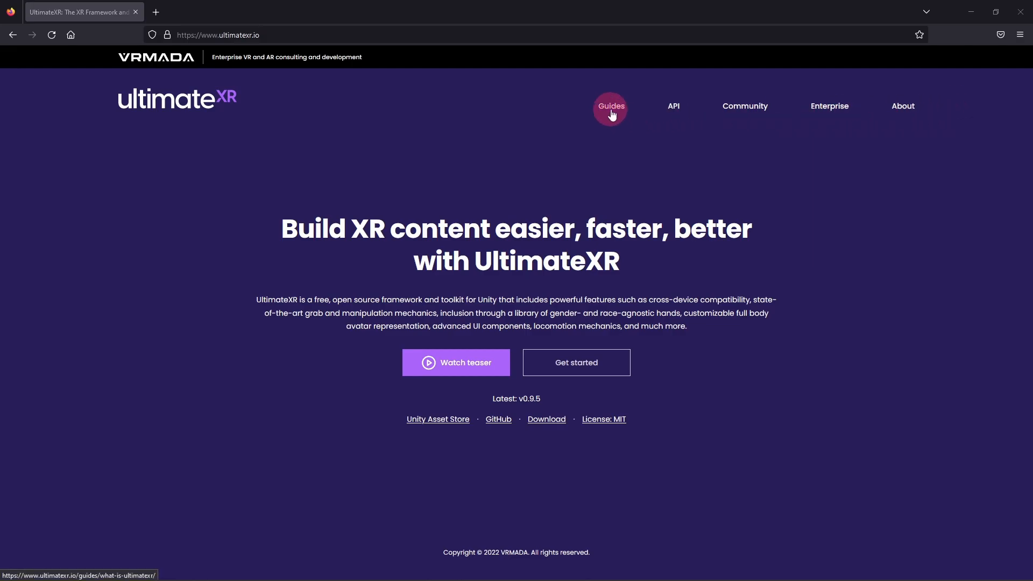
left_click(609, 105)
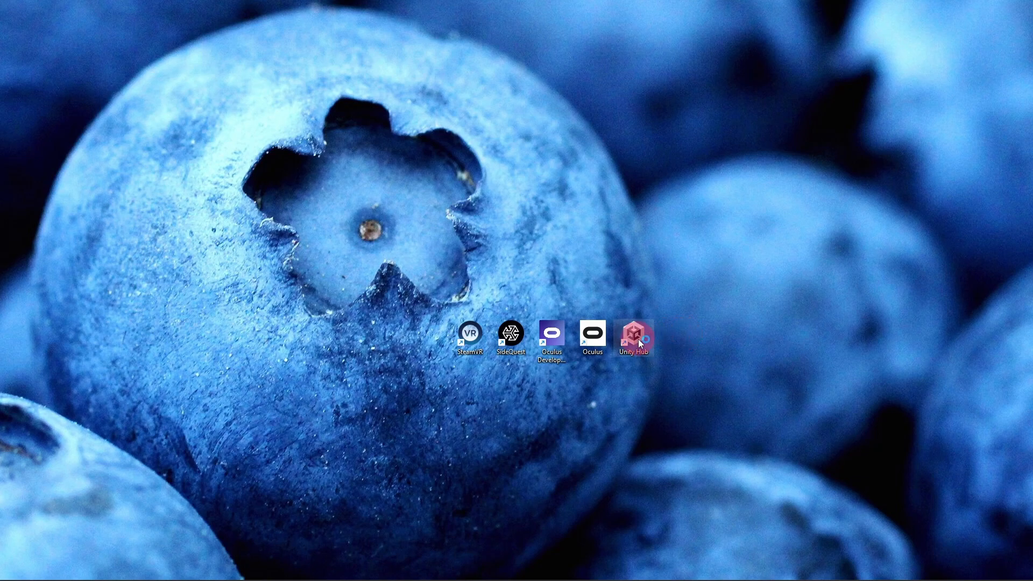
- Launch Unity Hub and create 'Ultimate XR Test' from the downloaded 3D (URP) template
double_click(633, 336)
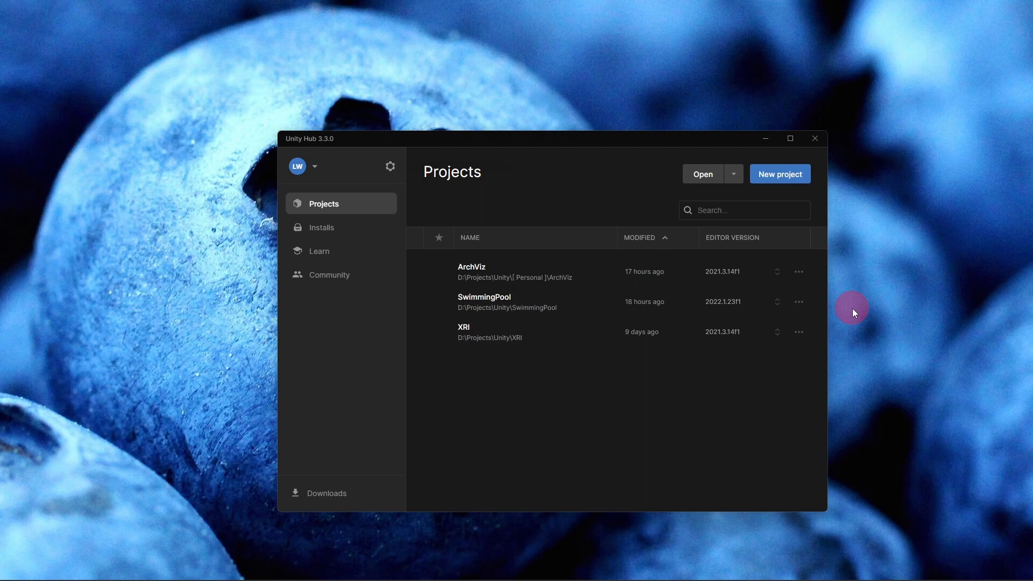
left_click(779, 174)
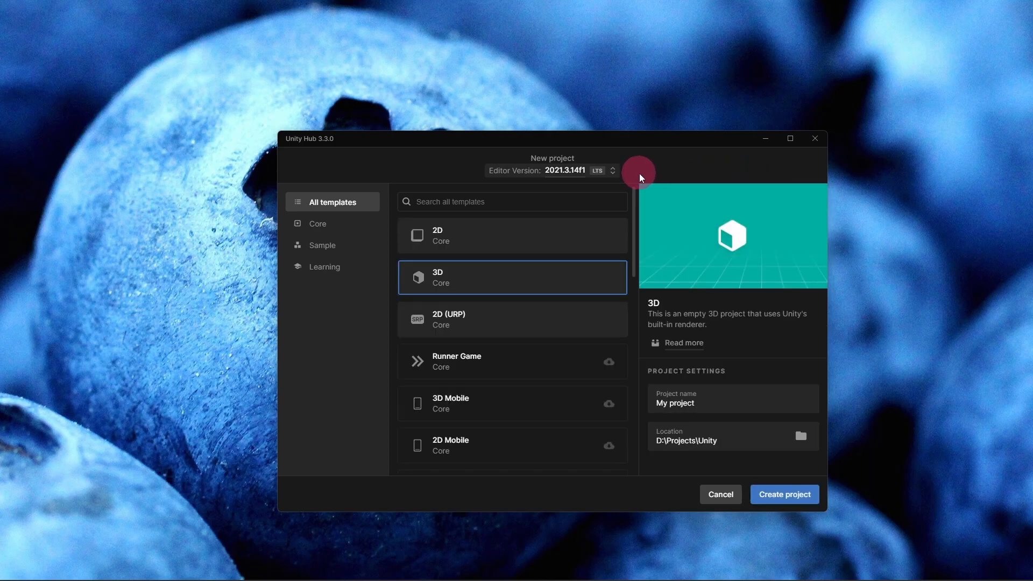
left_click(610, 170)
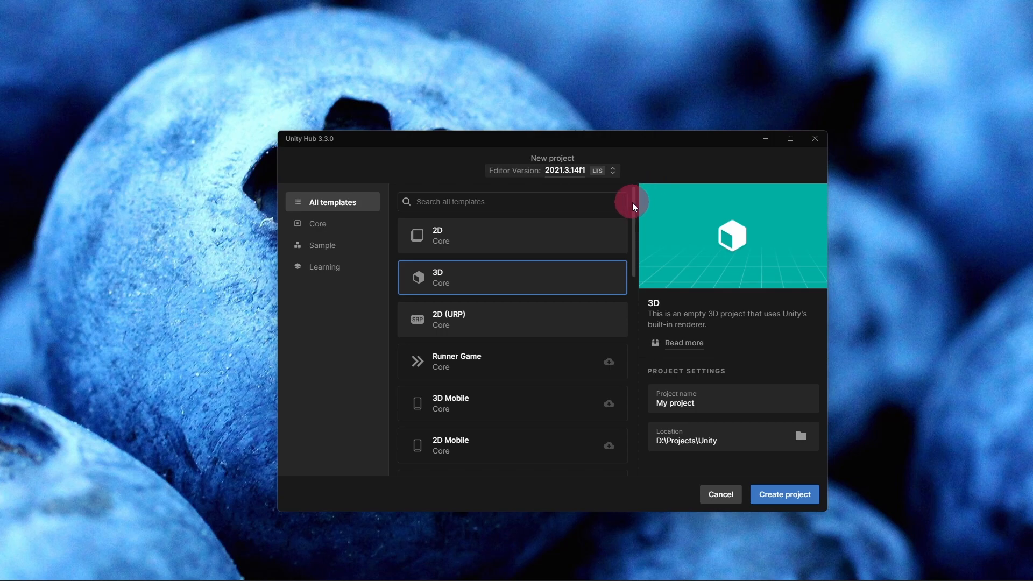
scroll("down", 3)
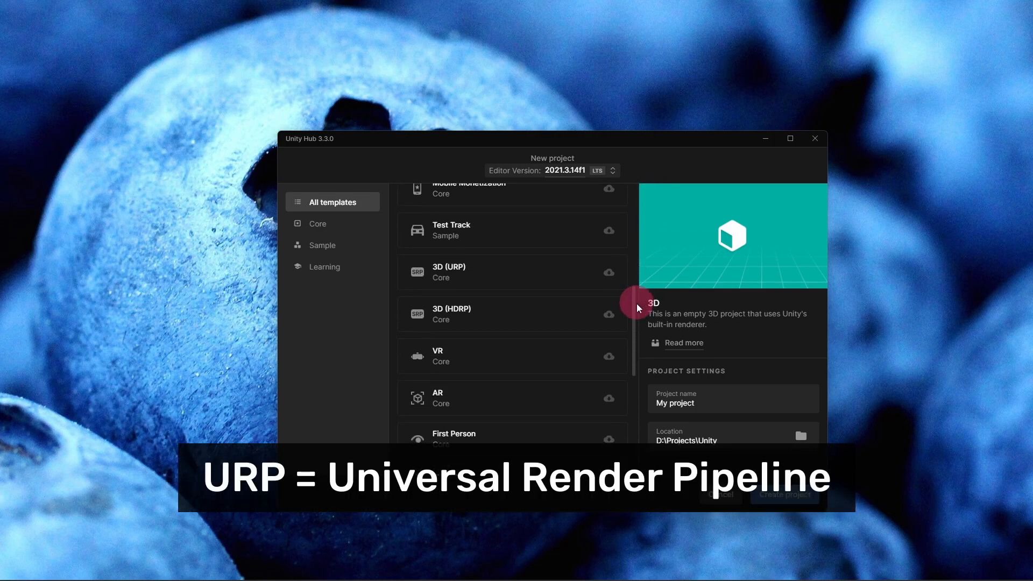
left_click(513, 272)
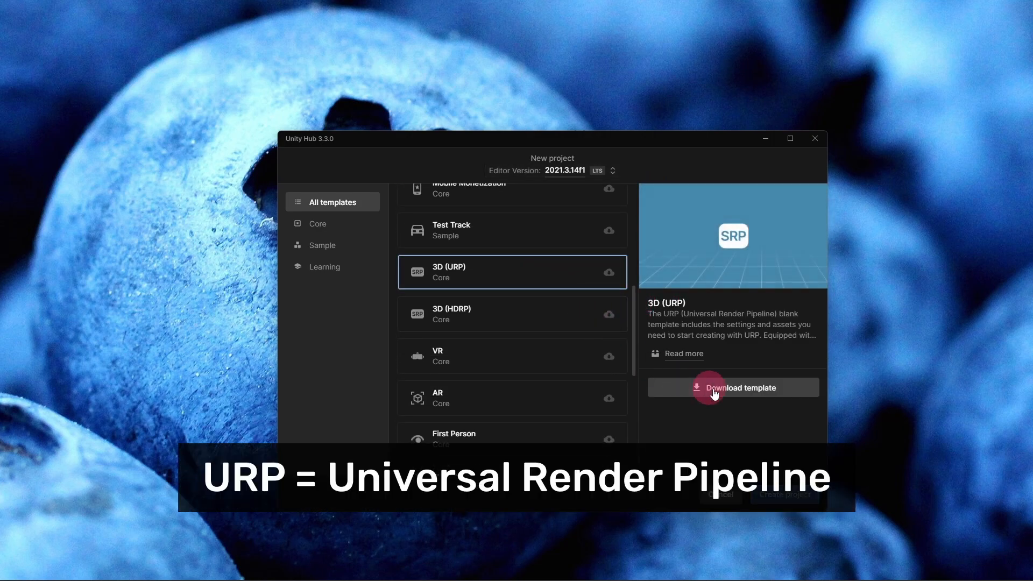
left_click(733, 388)
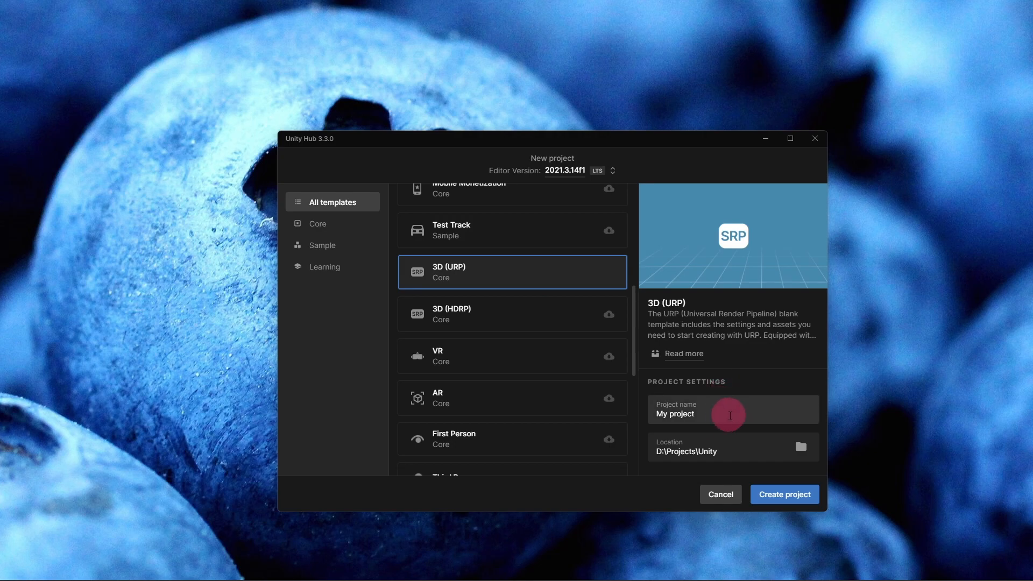
type("Ultimate XR Test")
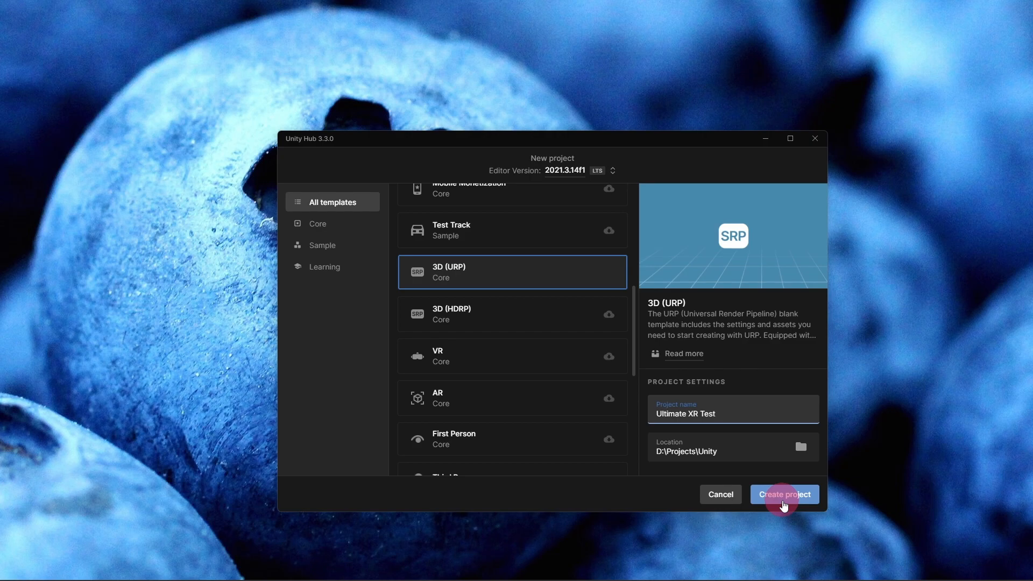
left_click(783, 494)
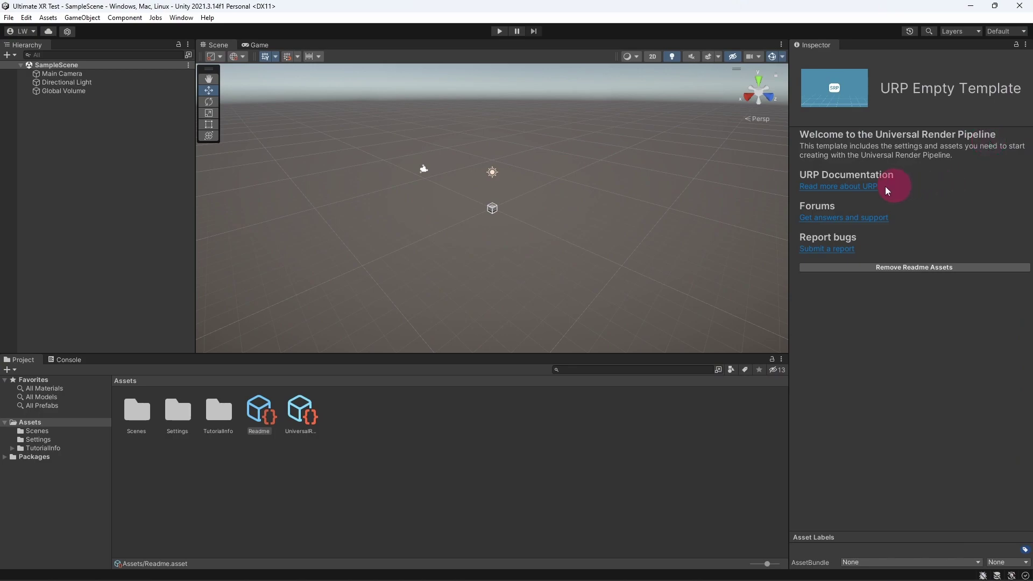
- In Build Settings, target Android with Oculus Quest 2 as run device, then attempt a build
left_click(8, 17)
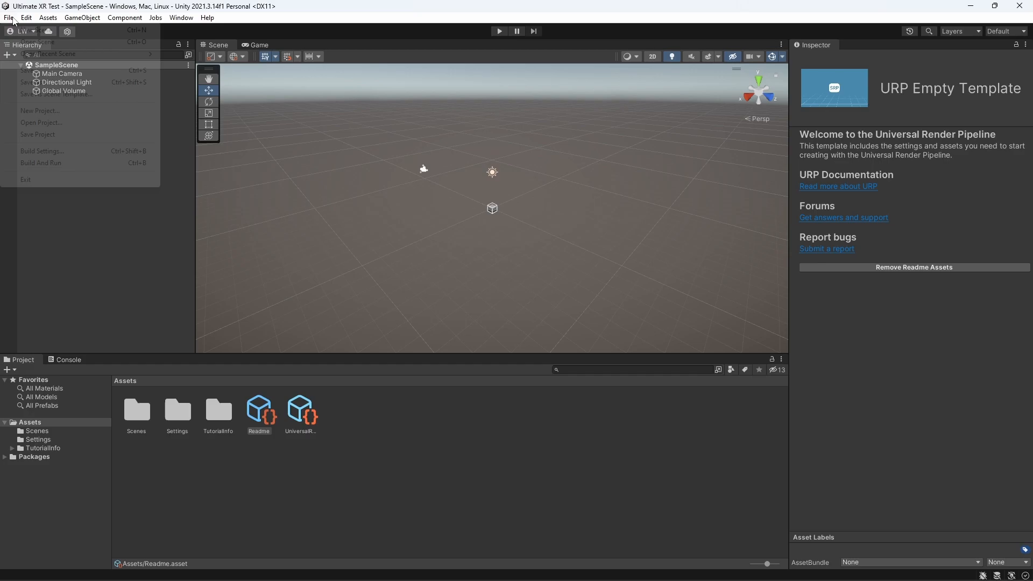
left_click(41, 150)
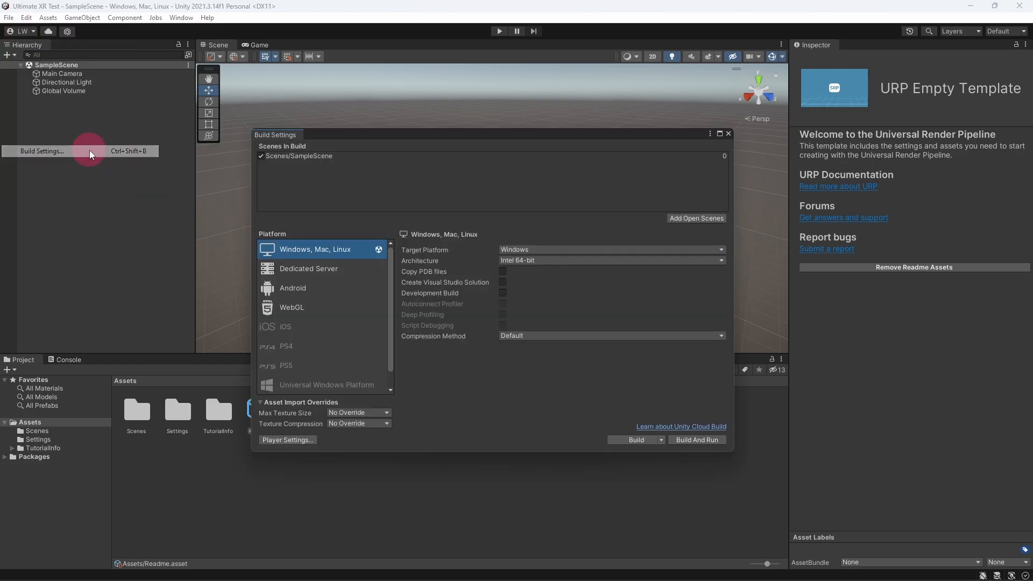
mouse_move(338, 300)
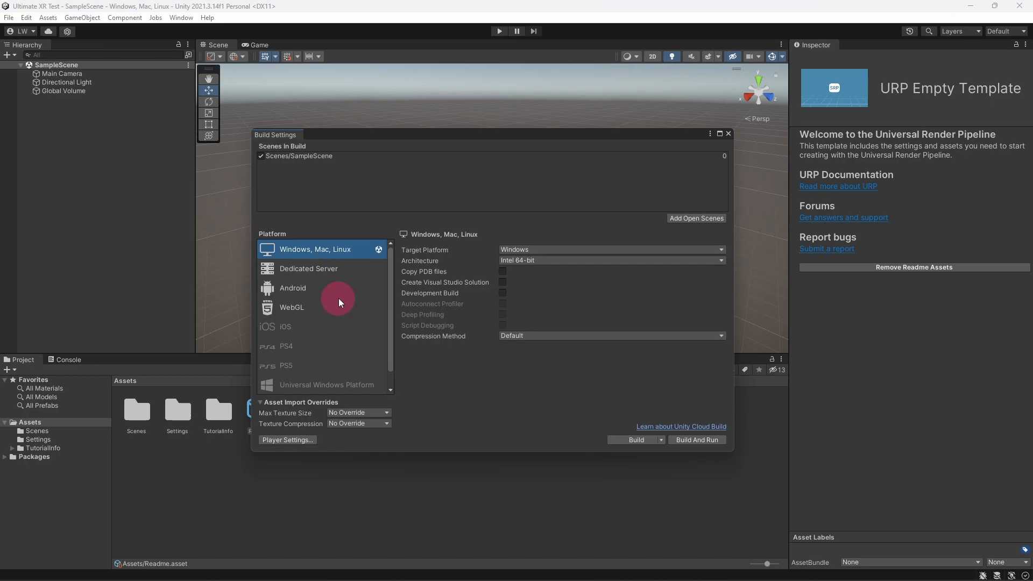
left_click(292, 288)
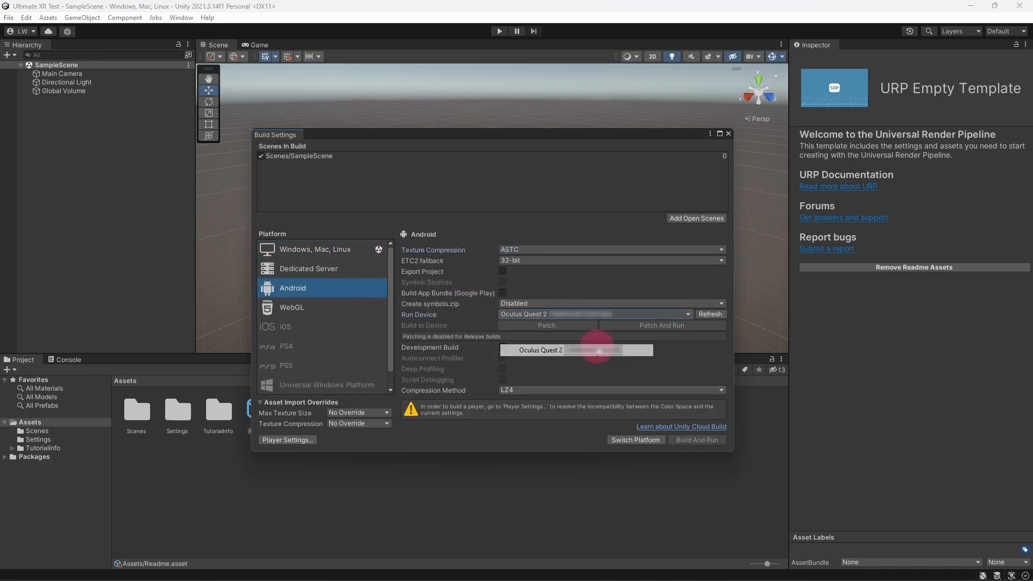
left_click(634, 439)
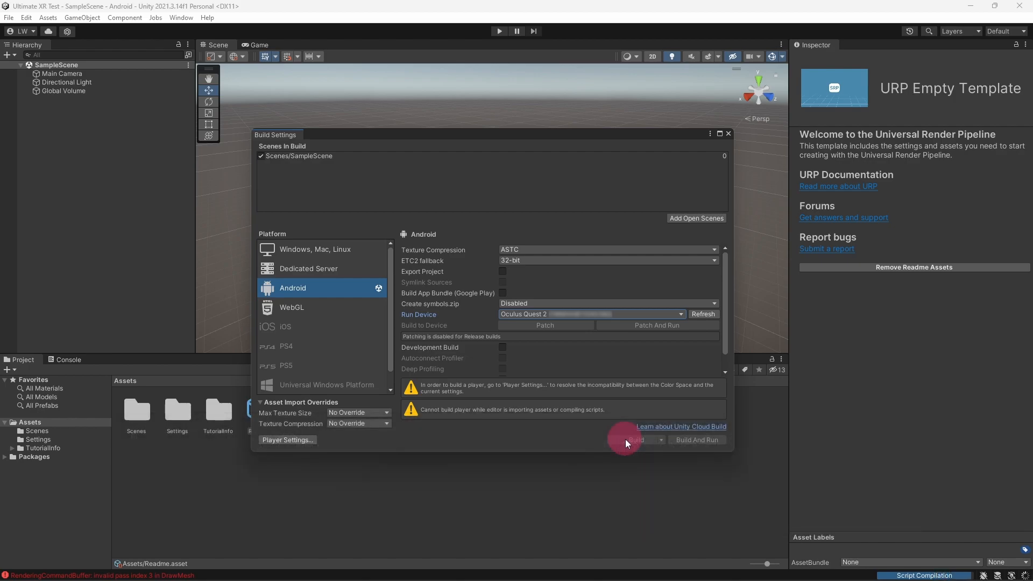
left_click(634, 440)
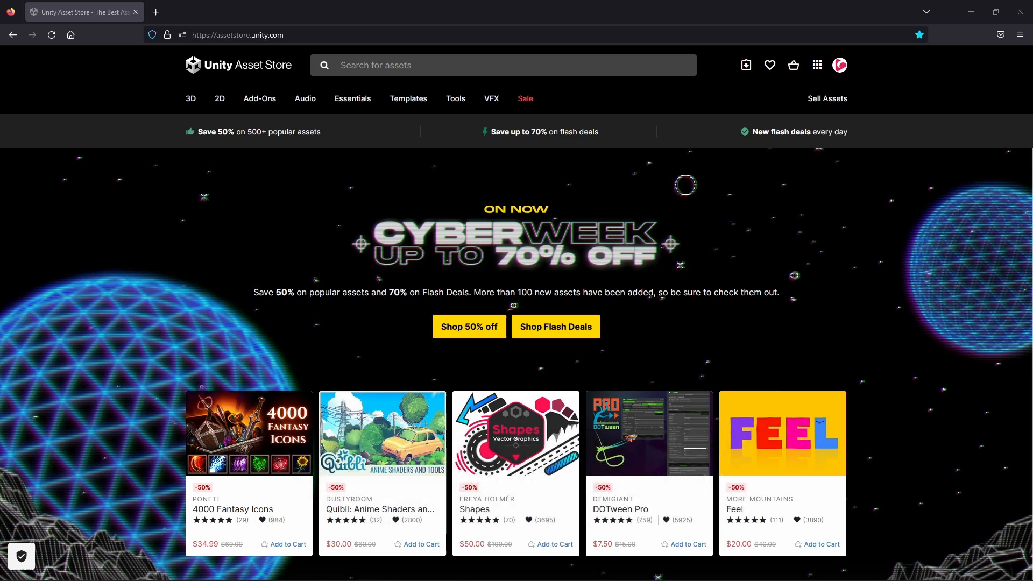
mouse_move(12, 79)
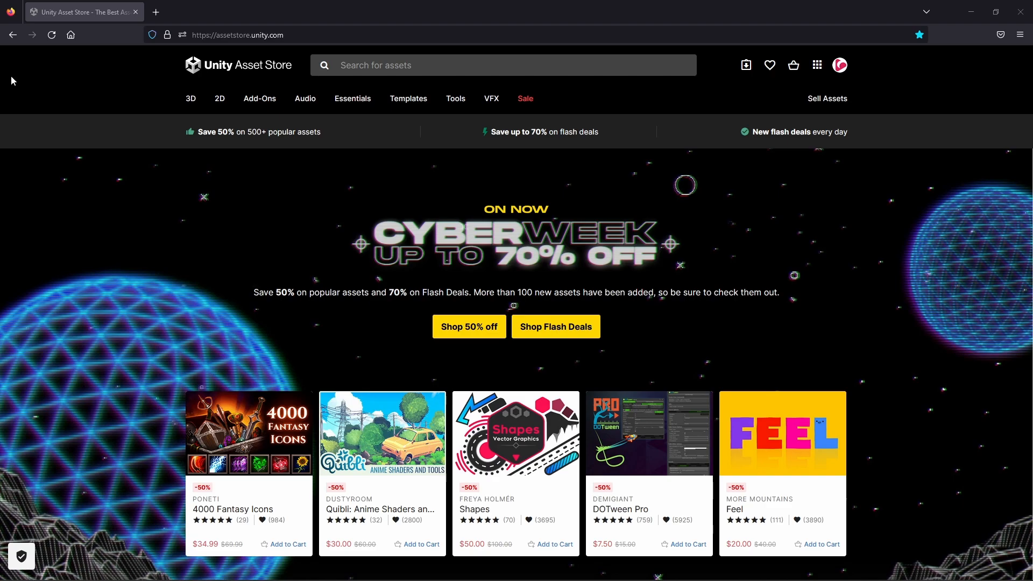
- Search the store for ultimatexr, add UltimateXR to My Assets and accept the EULA
left_click(460, 64)
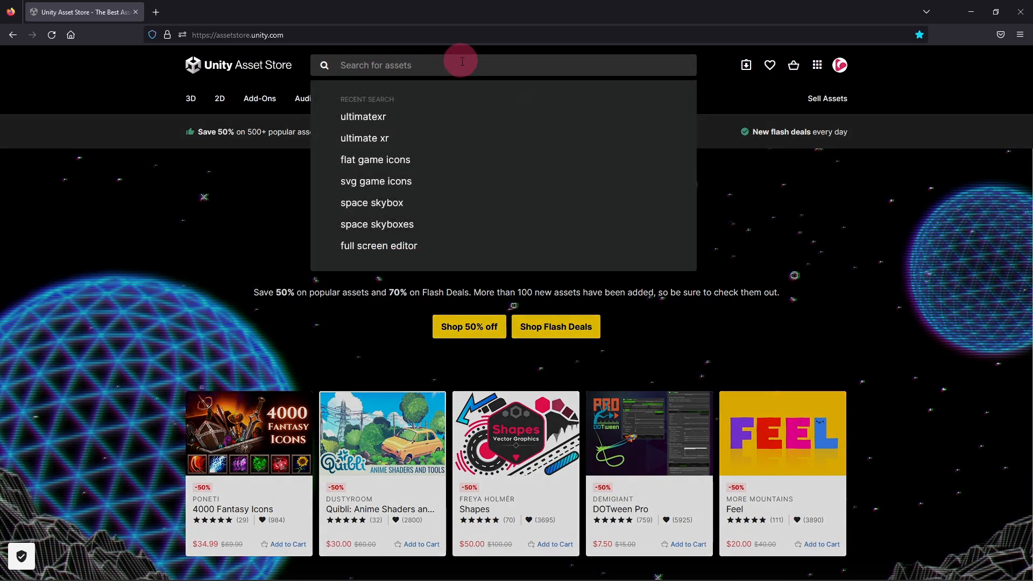
left_click(363, 116)
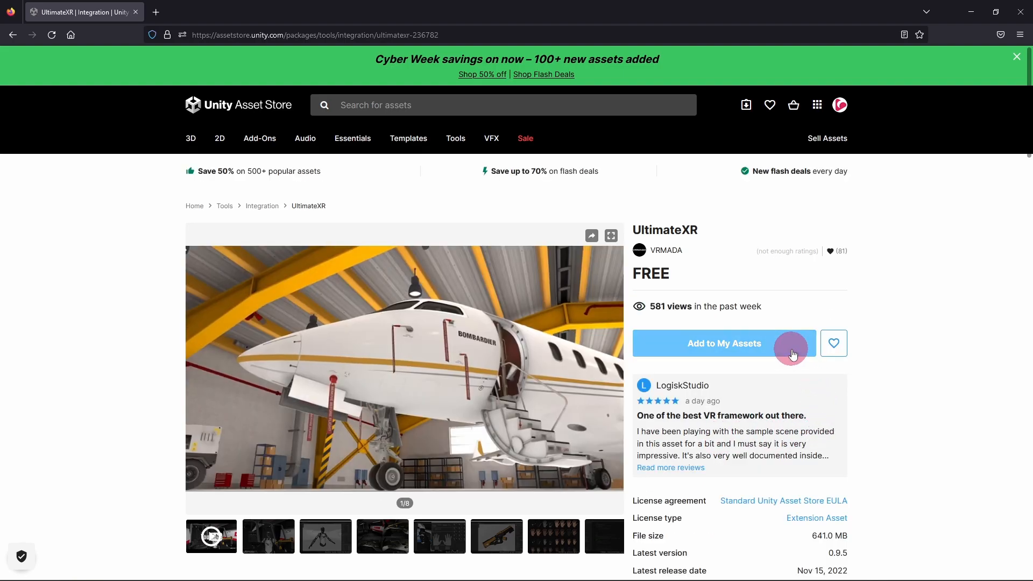
left_click(722, 343)
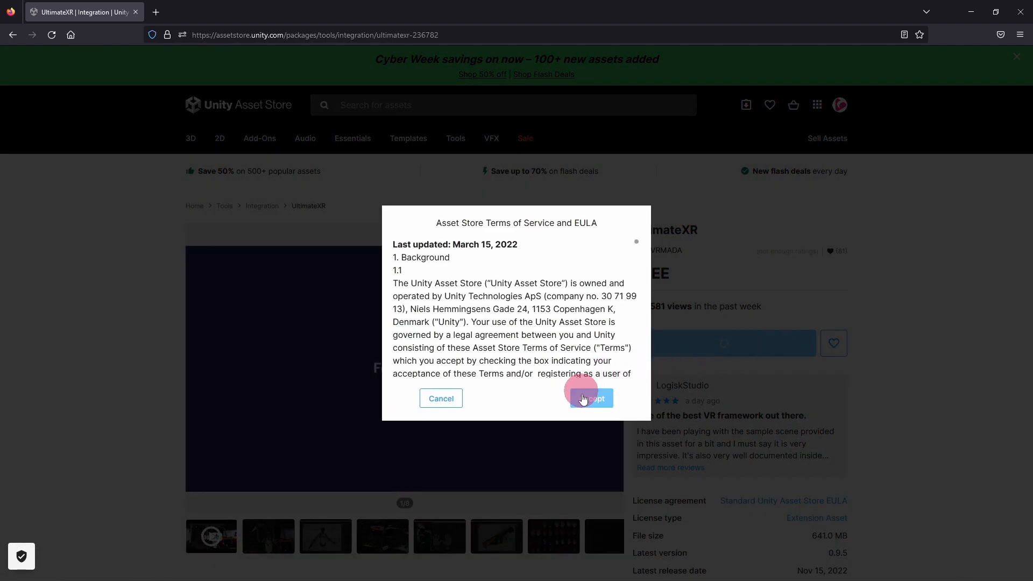
left_click(589, 398)
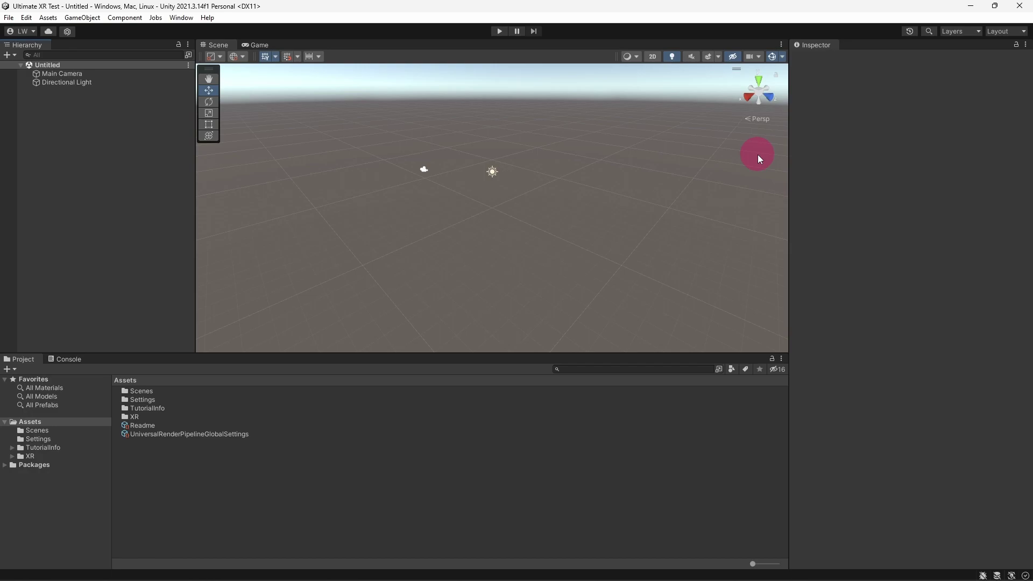
- Open the Package Manager and list the account's My Assets packages
left_click(181, 18)
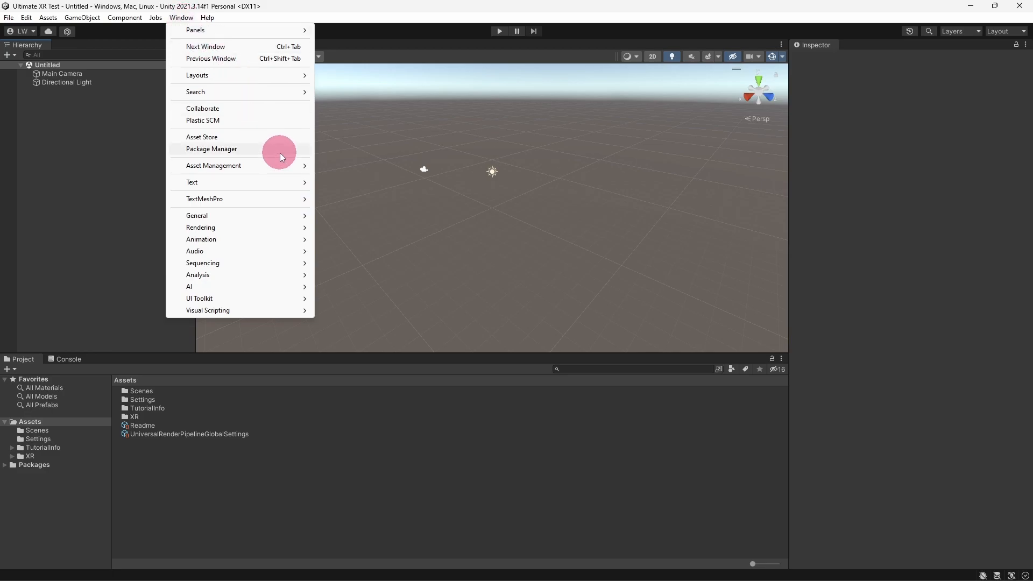
left_click(211, 149)
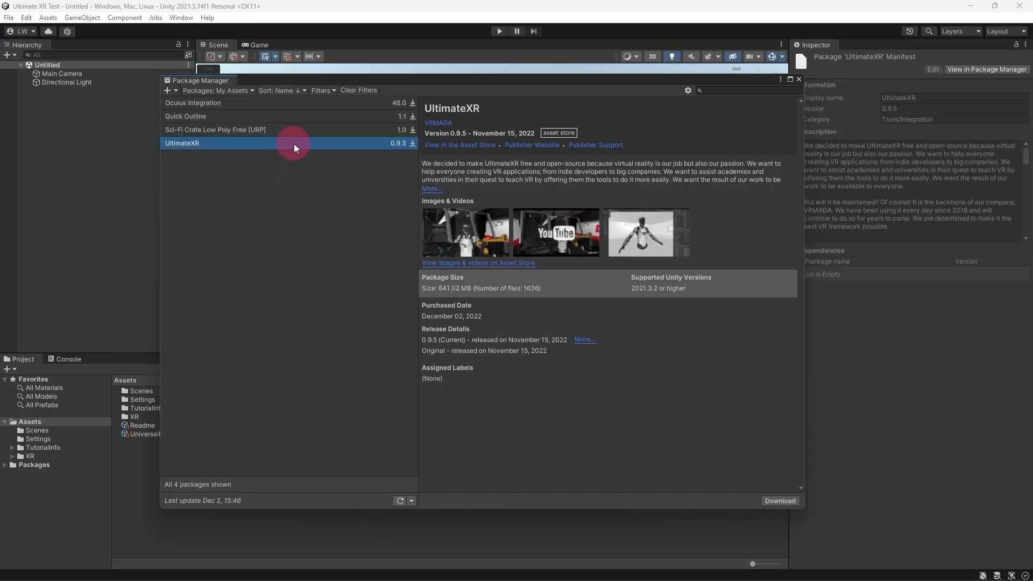
mouse_move(254, 117)
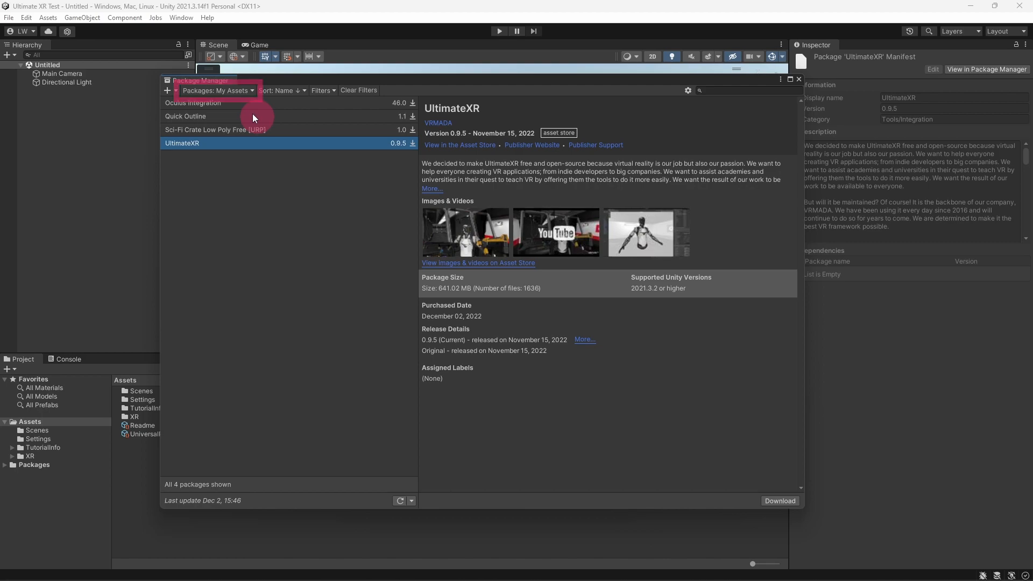
left_click(217, 90)
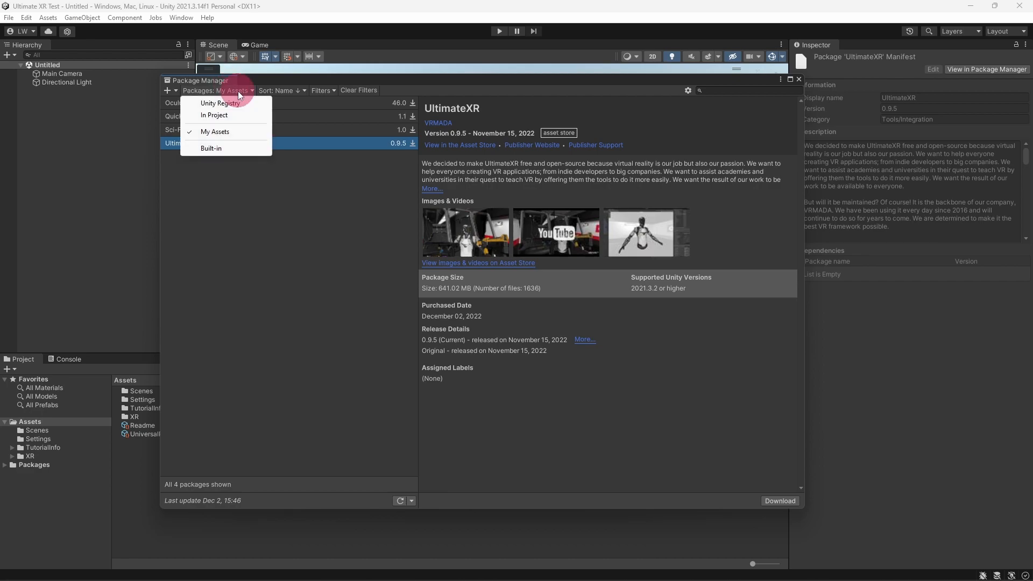
left_click(215, 131)
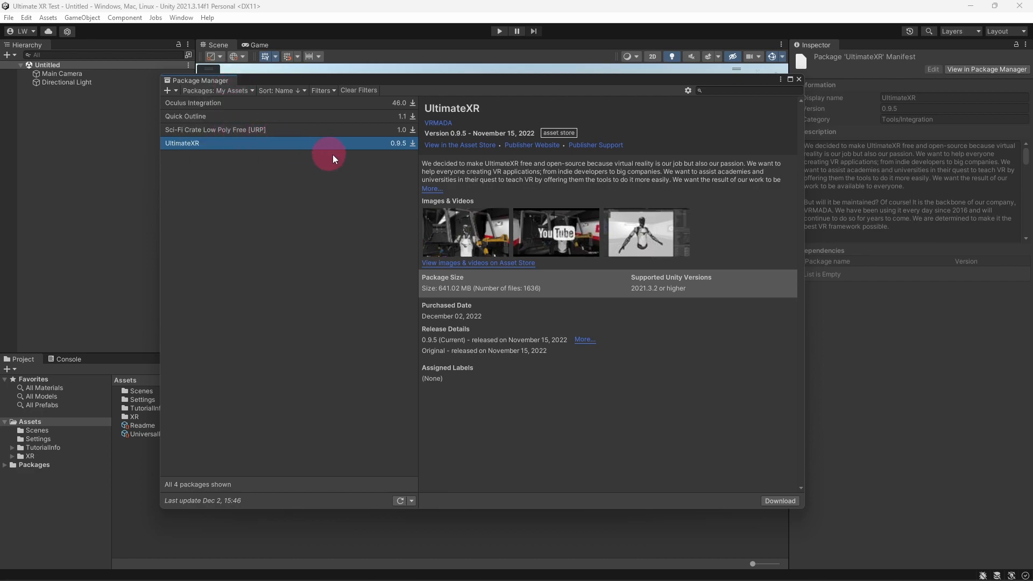
mouse_move(349, 150)
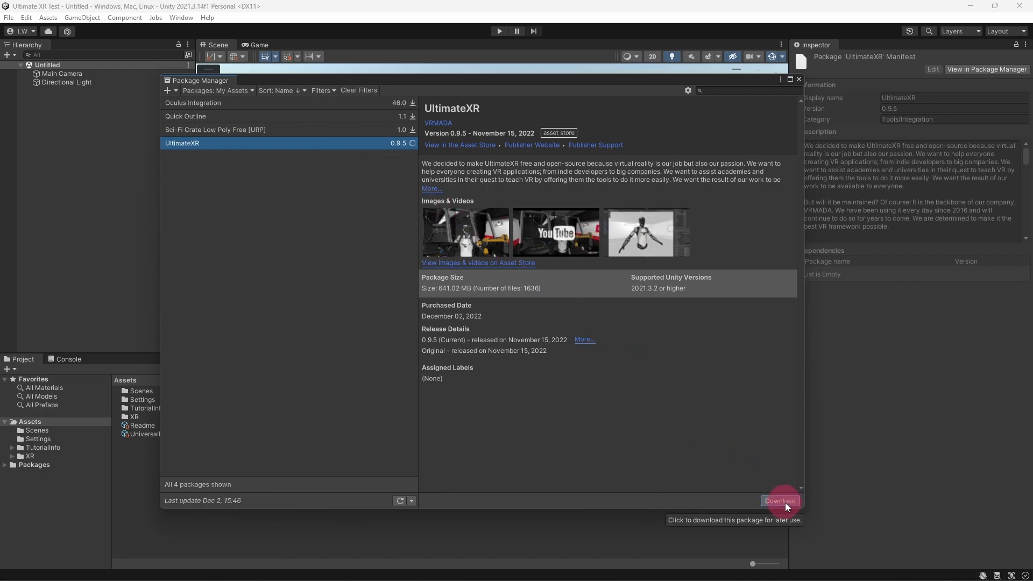
- Download UltimateXR, import all its assets, and close the Package Manager
left_click(779, 501)
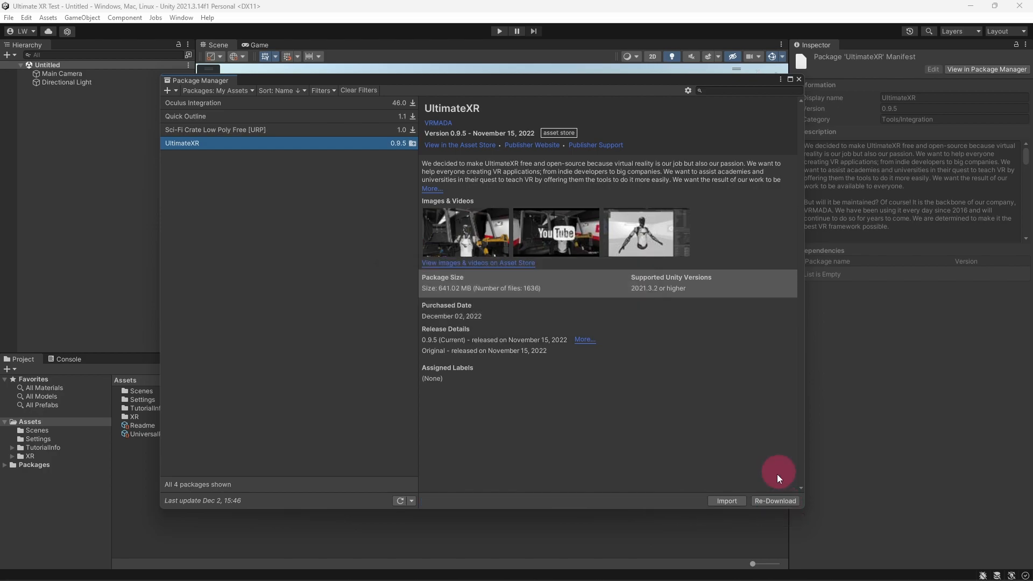
left_click(725, 500)
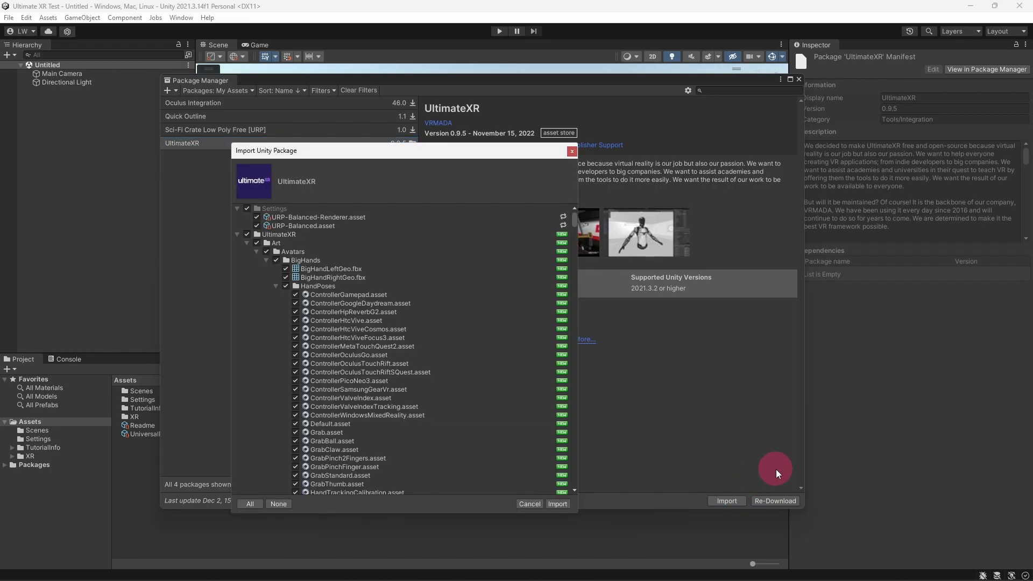
mouse_move(557, 504)
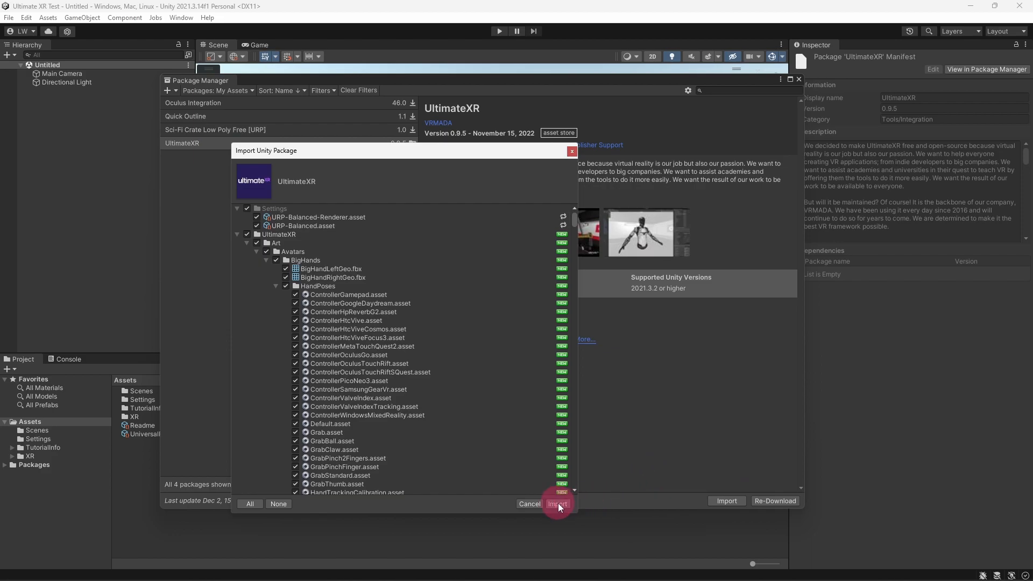
left_click(557, 501)
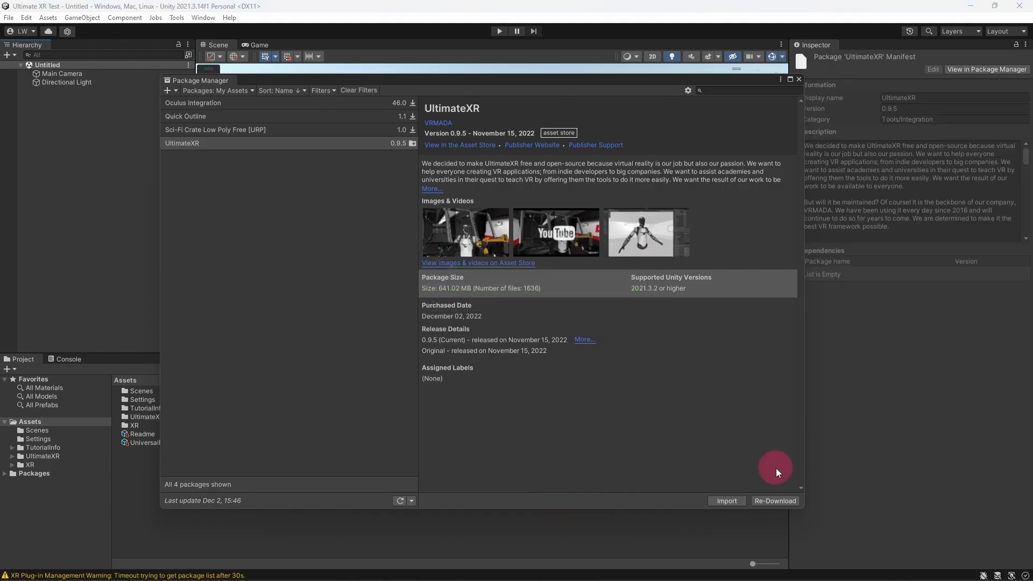
left_click(798, 79)
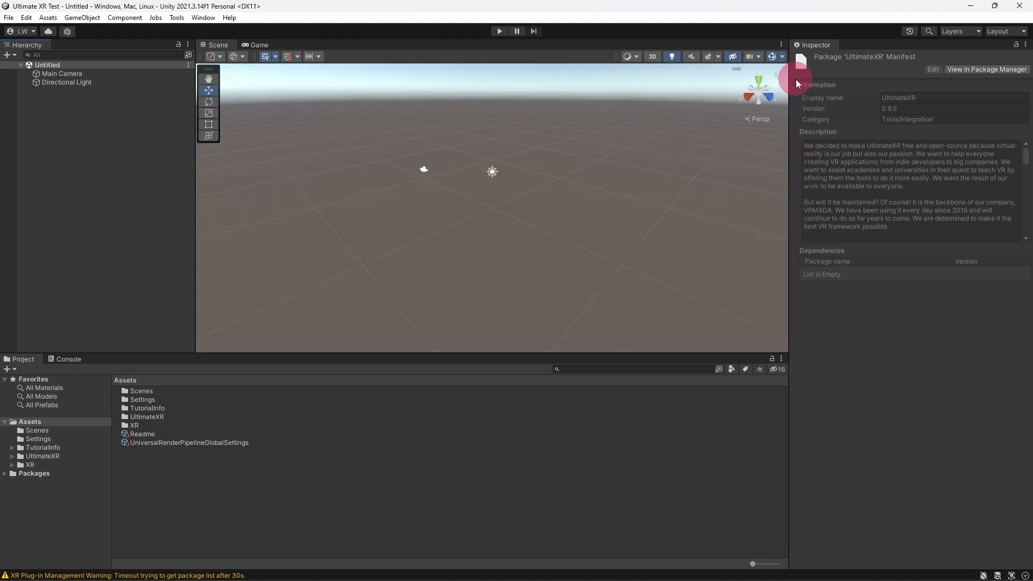
mouse_move(636, 392)
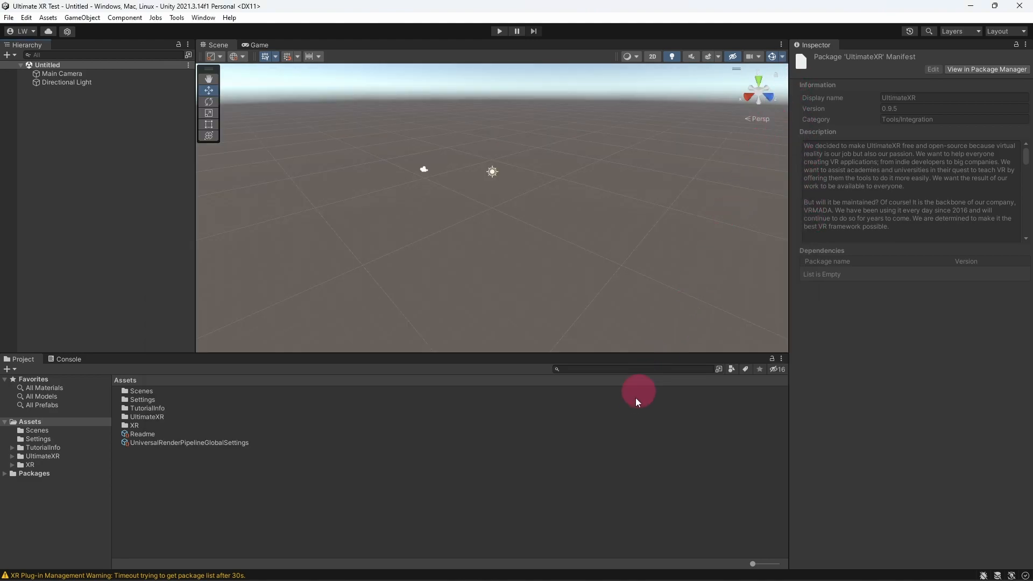
mouse_move(53, 459)
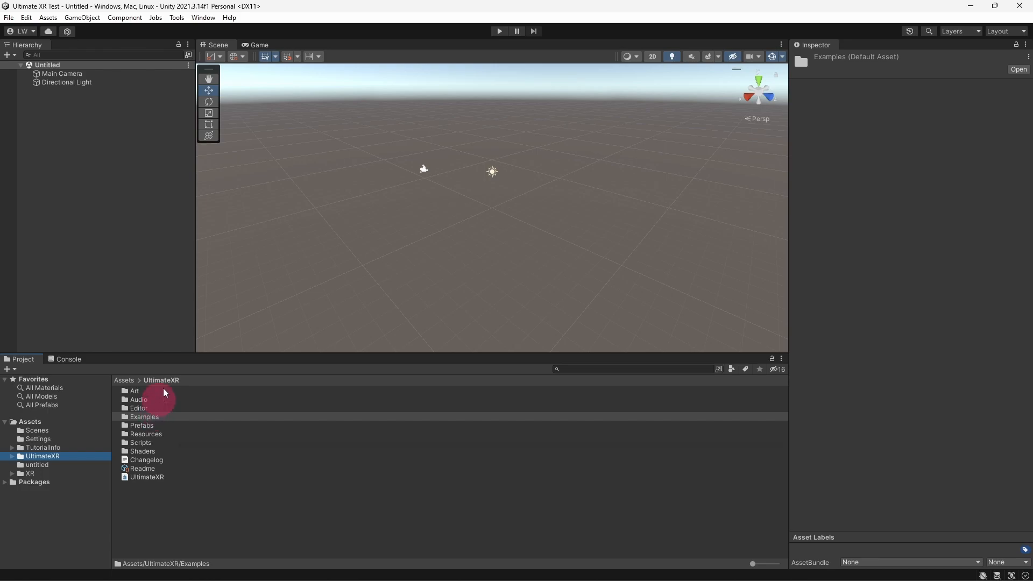
- Open the Tools menu to reach the UltimateXR options
left_click(176, 17)
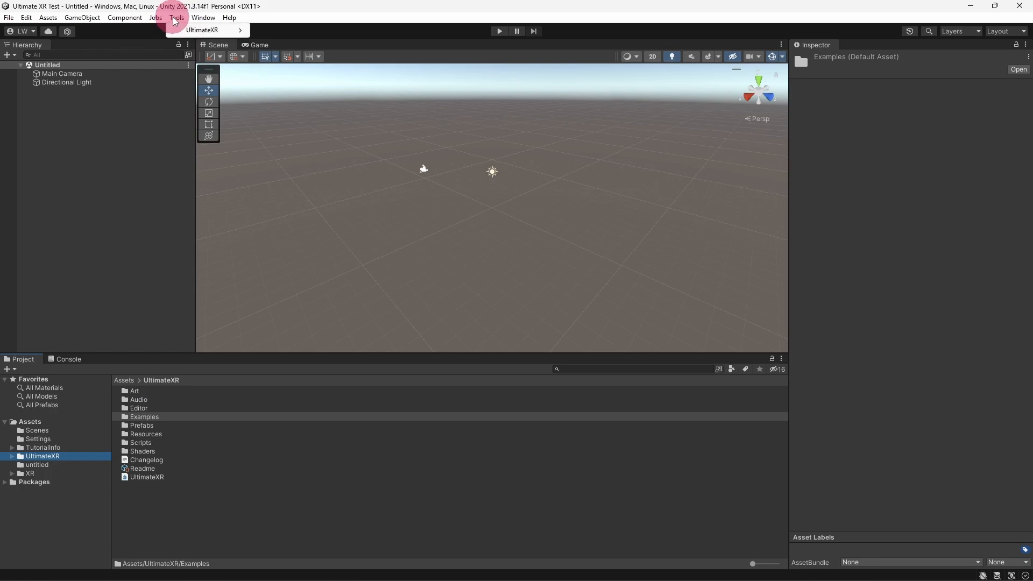
- In UltimateXR's SDK Manager, get the Oculus SDK and agree to visit the Asset Store
left_click(202, 30)
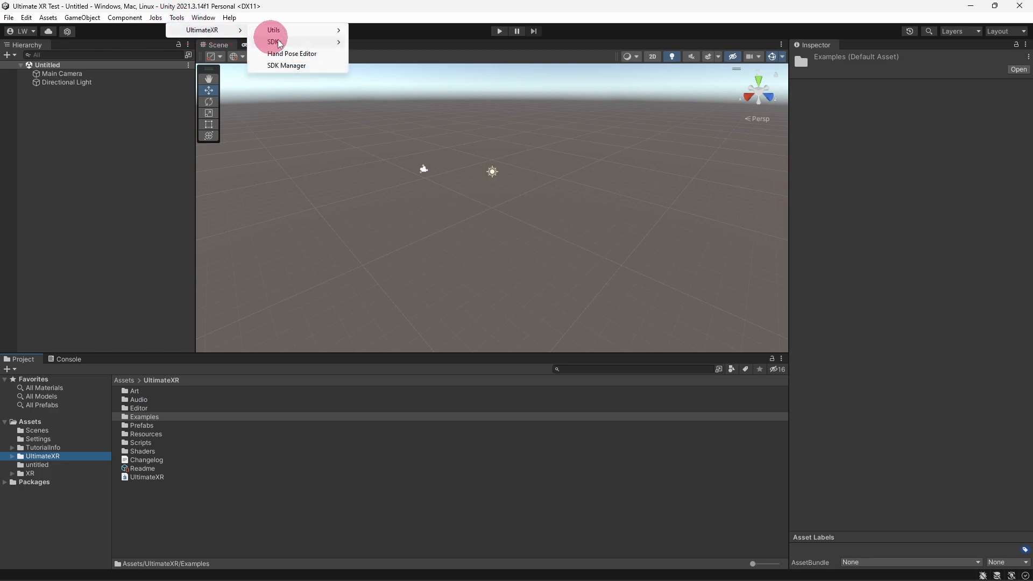
left_click(285, 65)
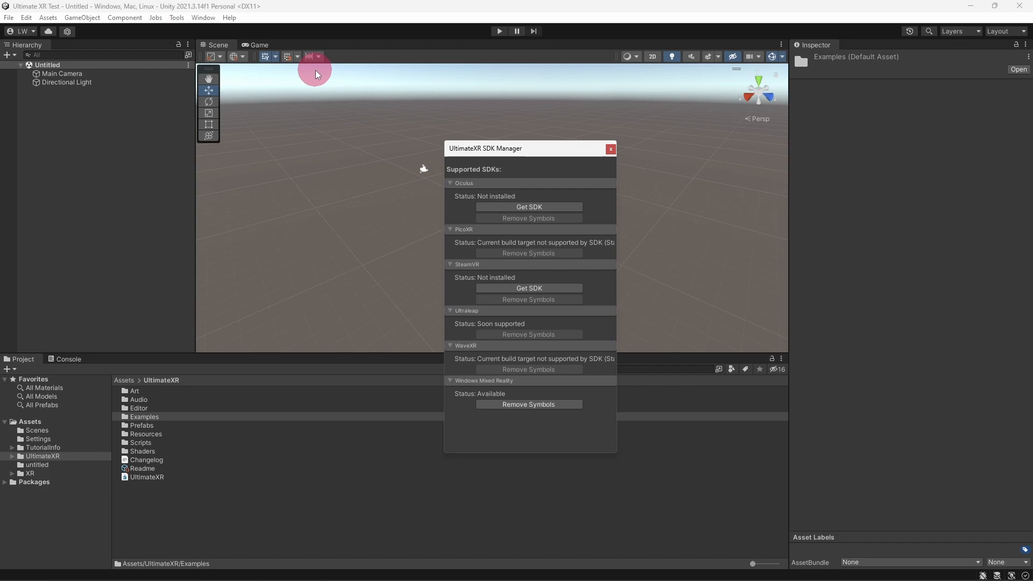
left_click(528, 206)
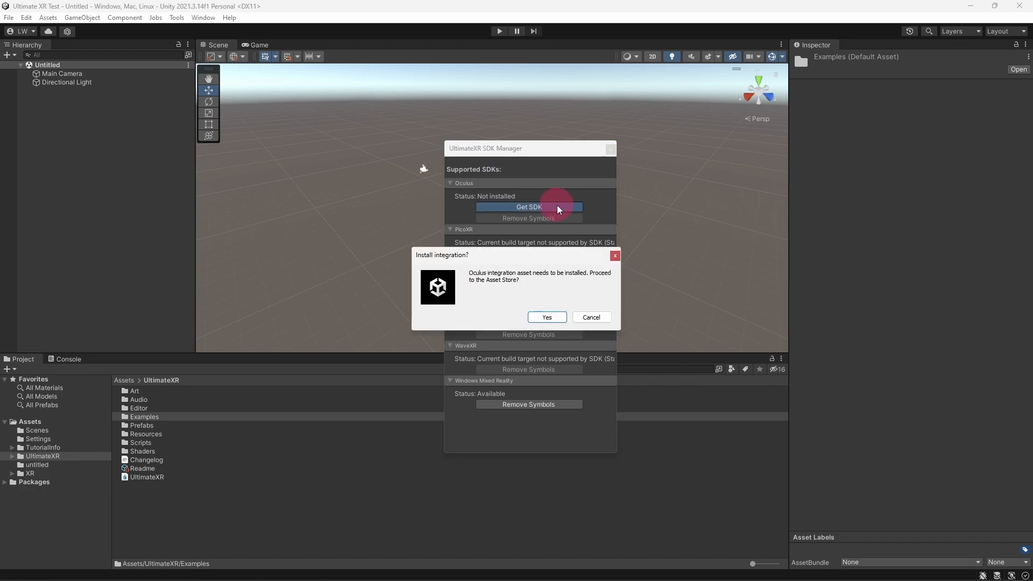
left_click(545, 317)
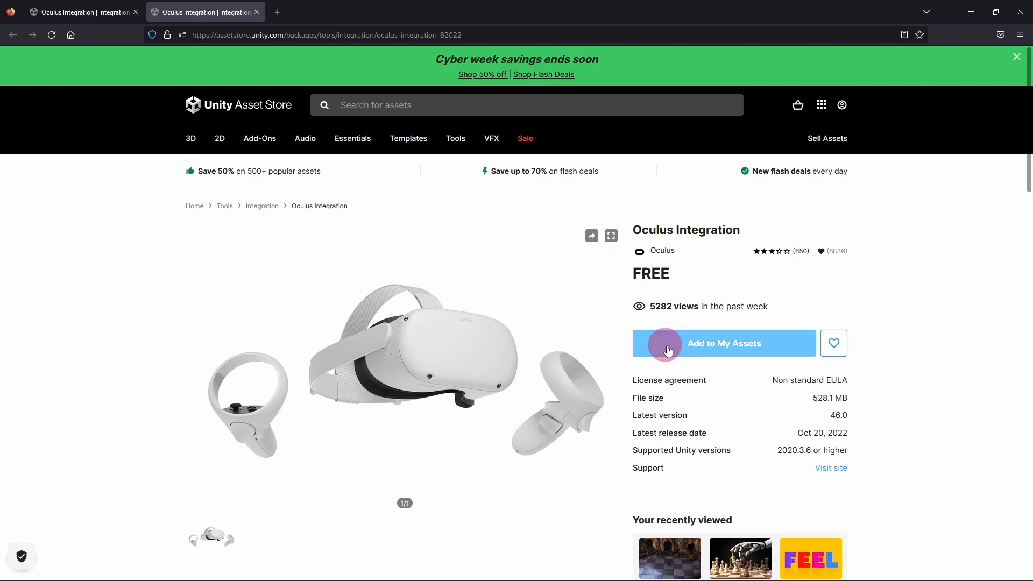
- Add Oculus Integration to My Assets and open it in Unity via the browser link prompt
left_click(723, 343)
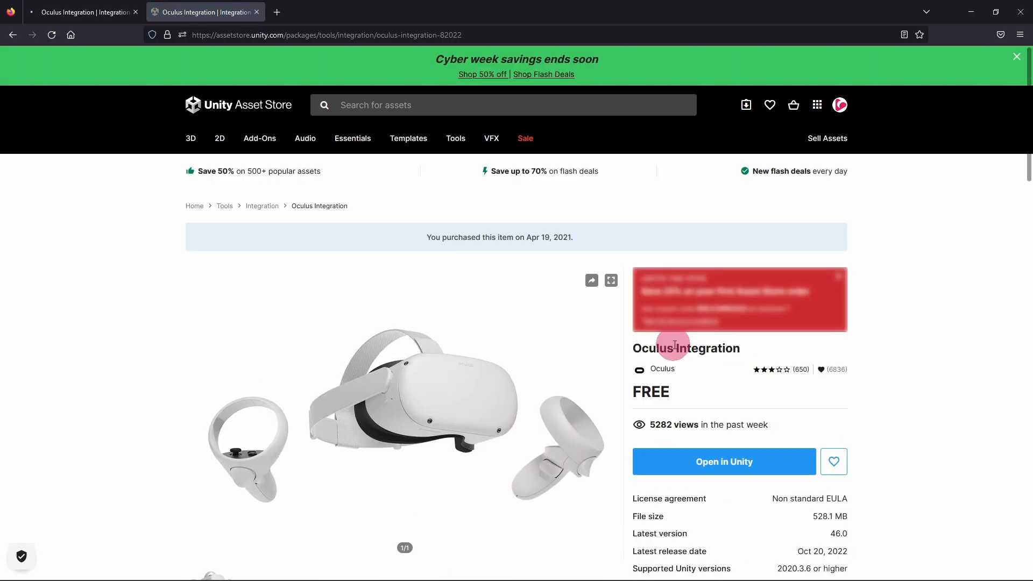
mouse_move(709, 450)
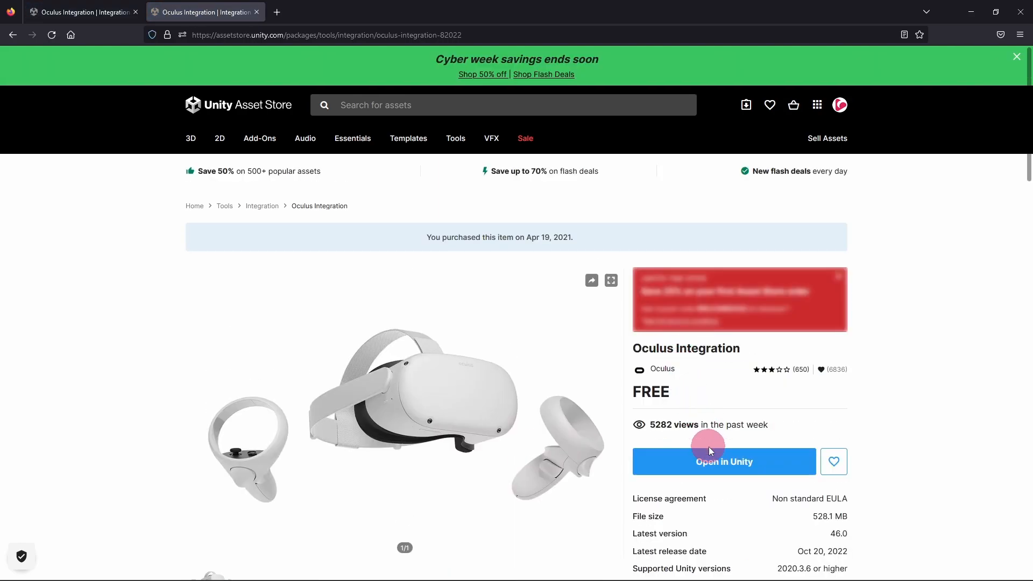
left_click(723, 460)
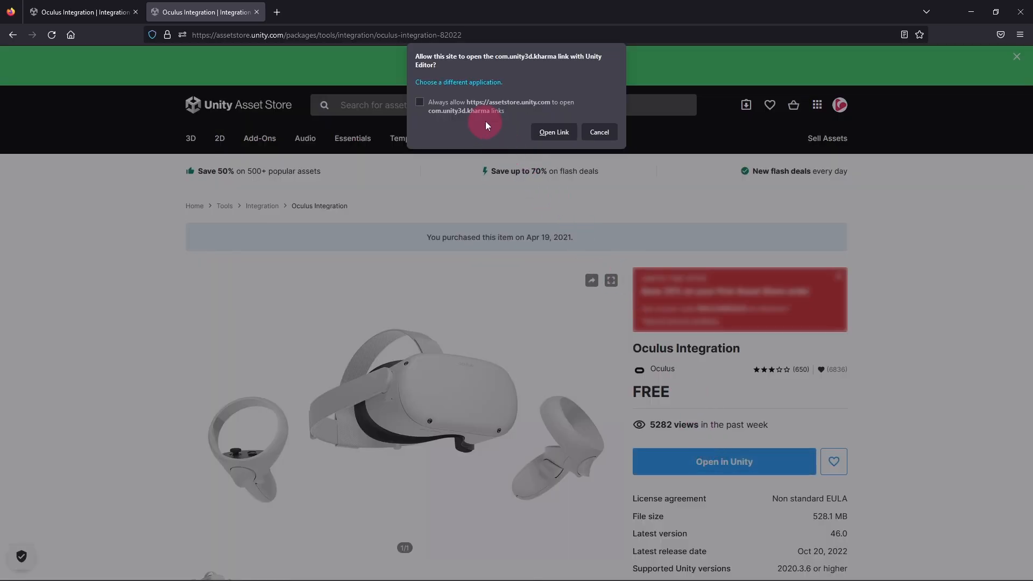
left_click(598, 132)
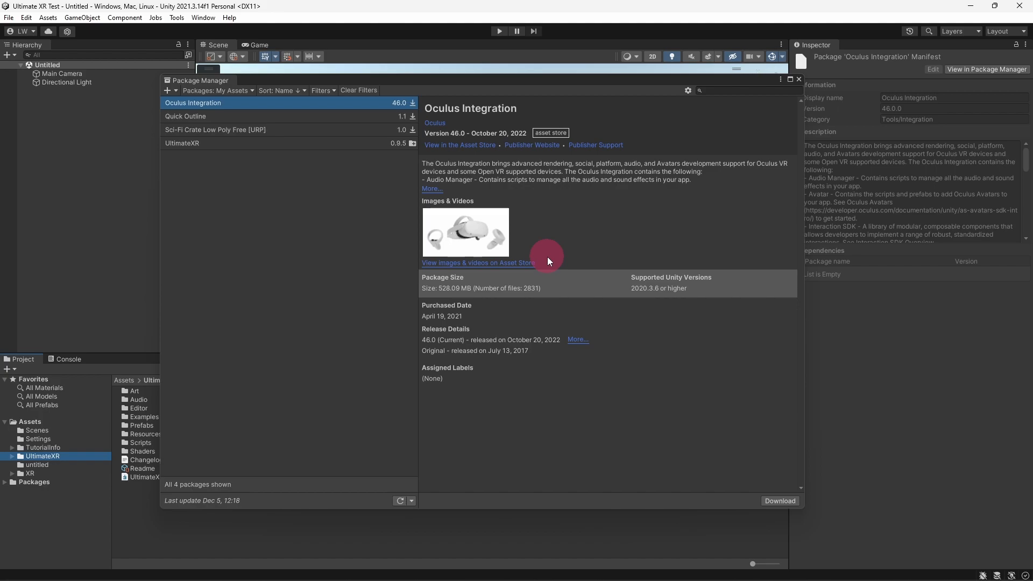
mouse_move(780, 500)
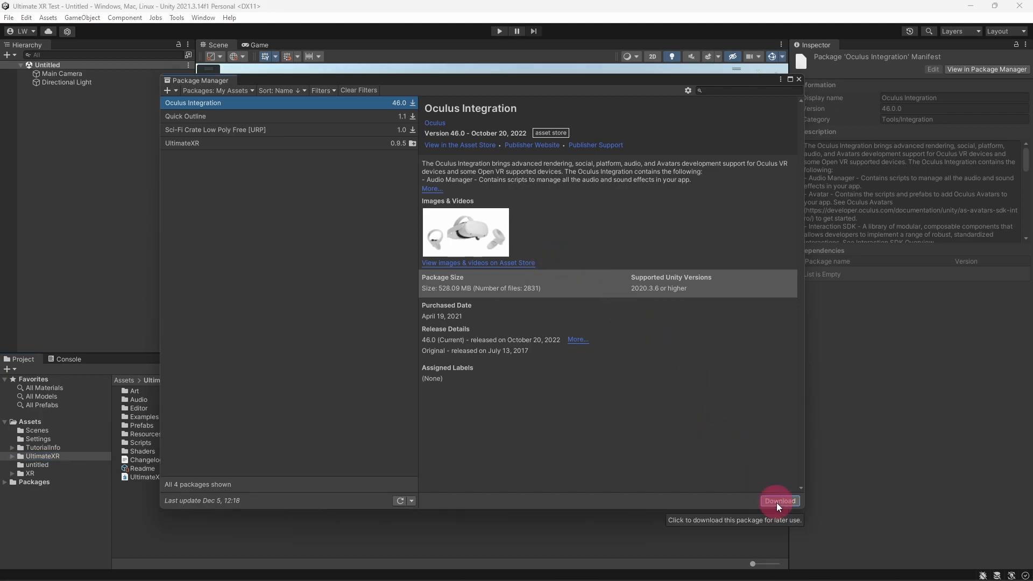
- Download Oculus Integration in Package Manager and import all of its assets
left_click(780, 501)
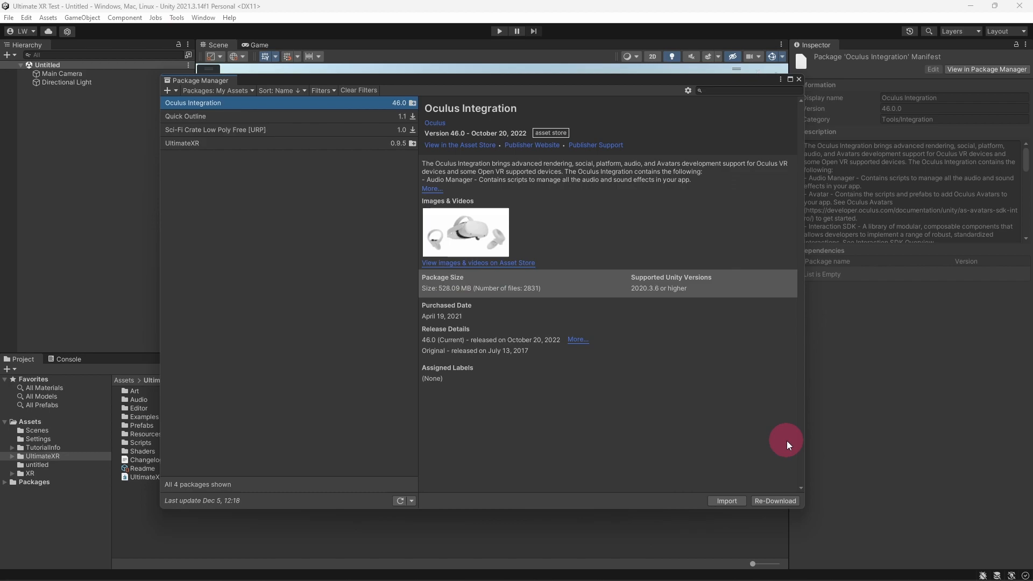
left_click(725, 501)
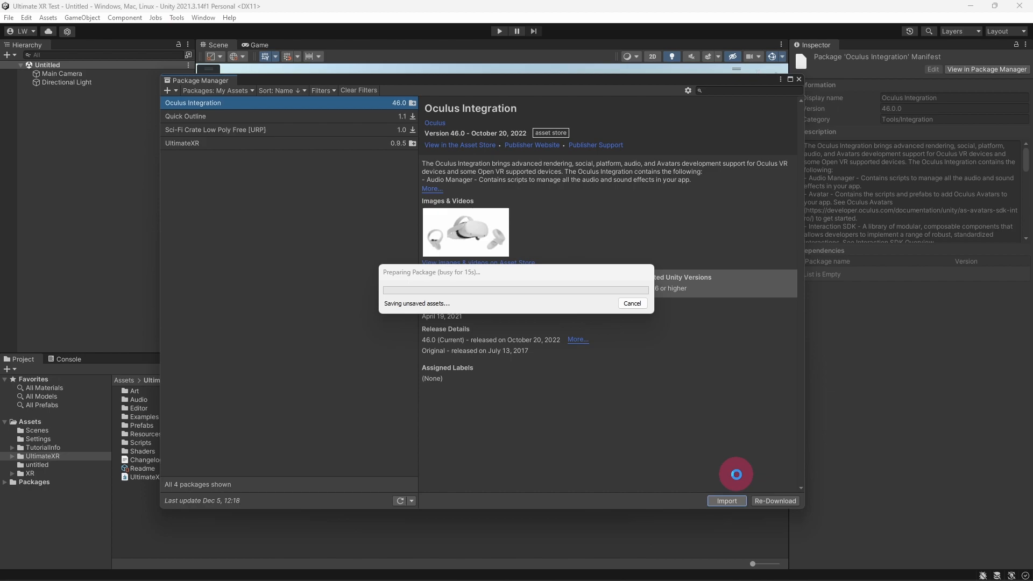
left_click(726, 500)
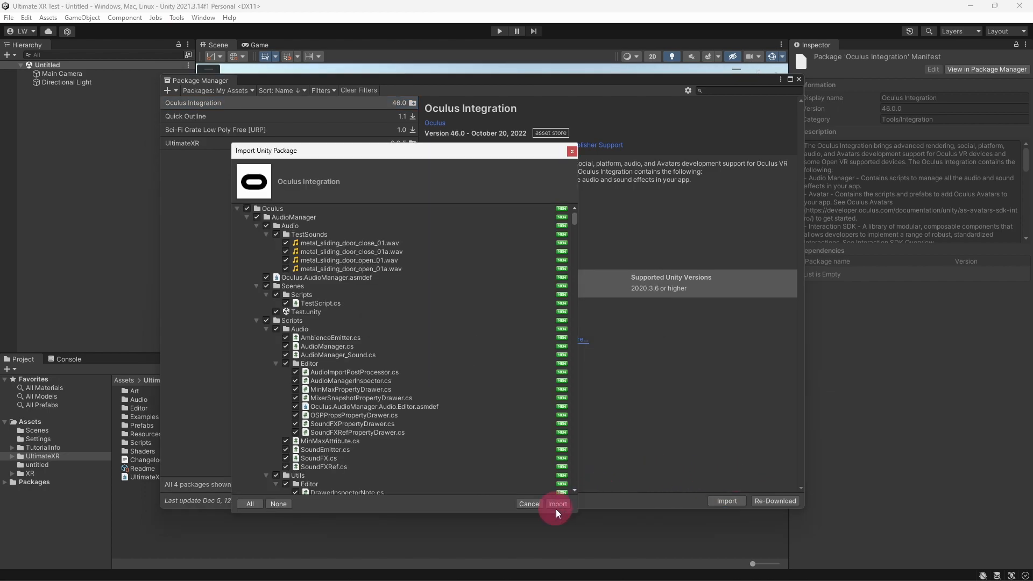
left_click(557, 504)
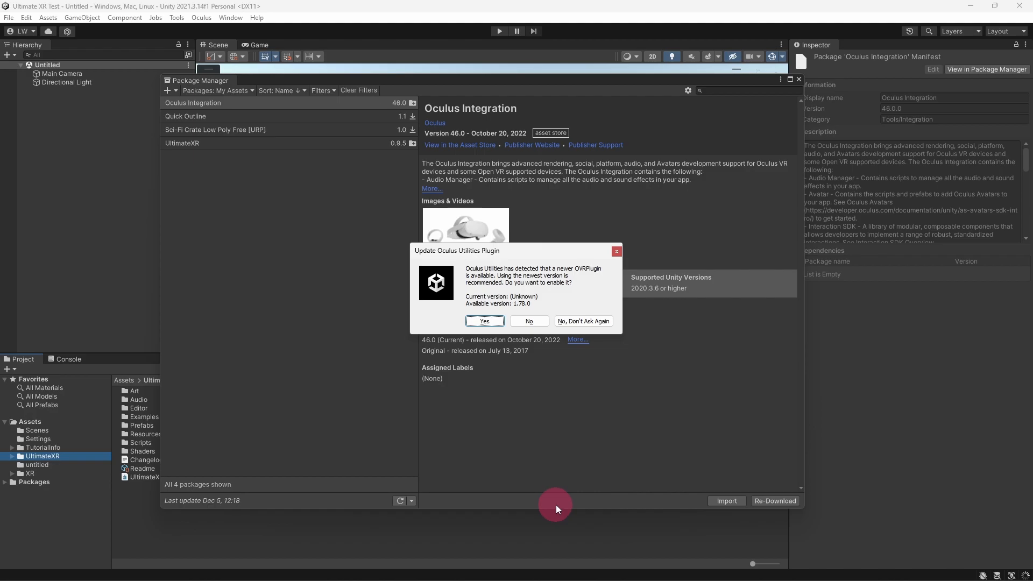
mouse_move(500, 352)
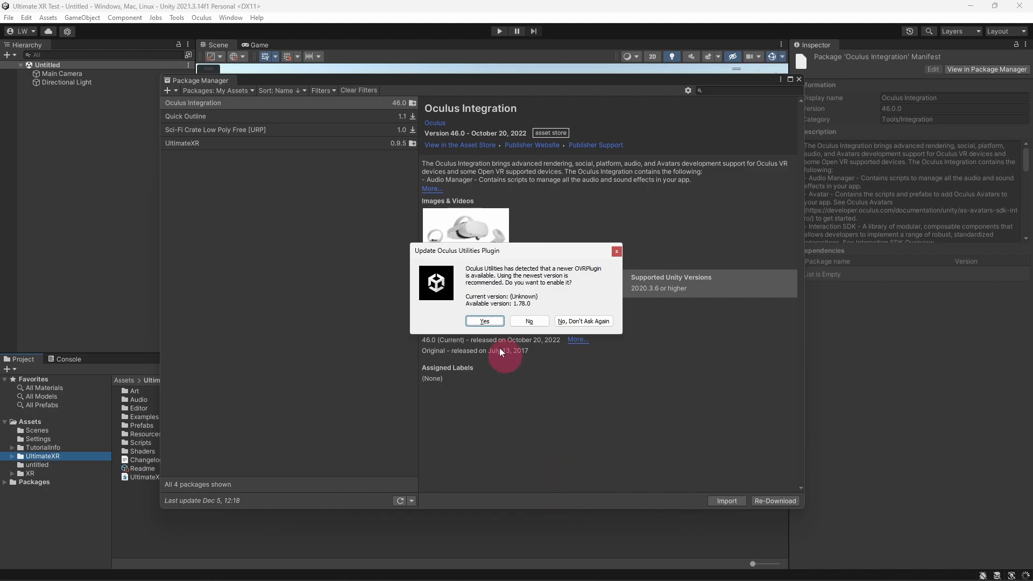
- Accept the OVRPlugin update, choose the OpenXR backend, confirm, and defer the Unity restart
left_click(484, 321)
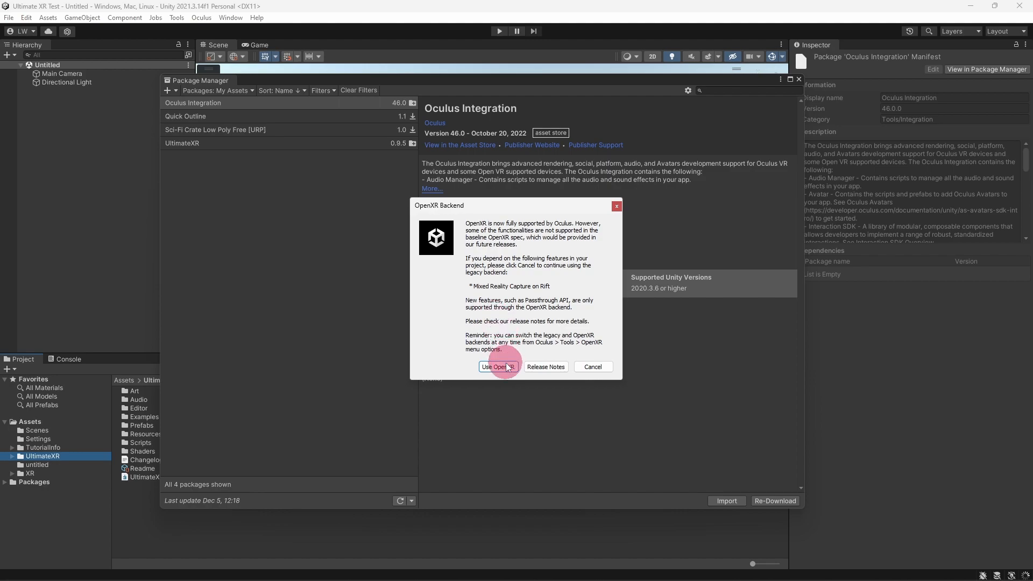
left_click(498, 367)
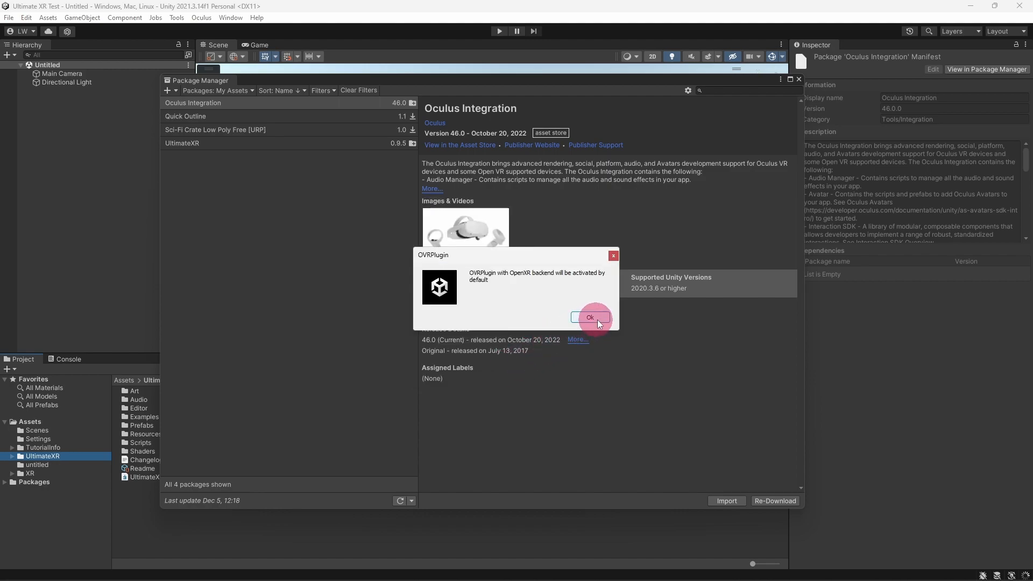
left_click(589, 317)
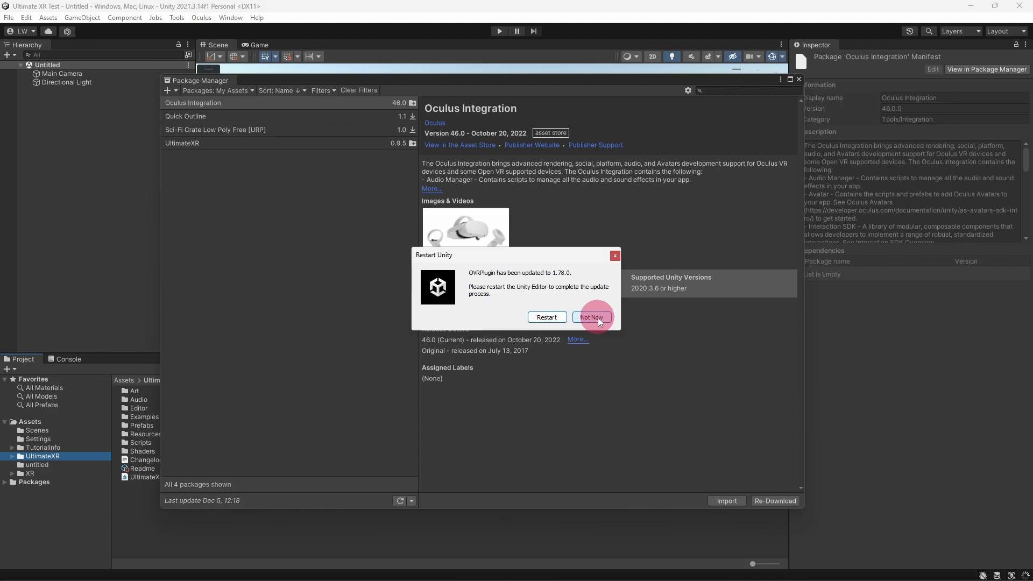
mouse_move(590, 317)
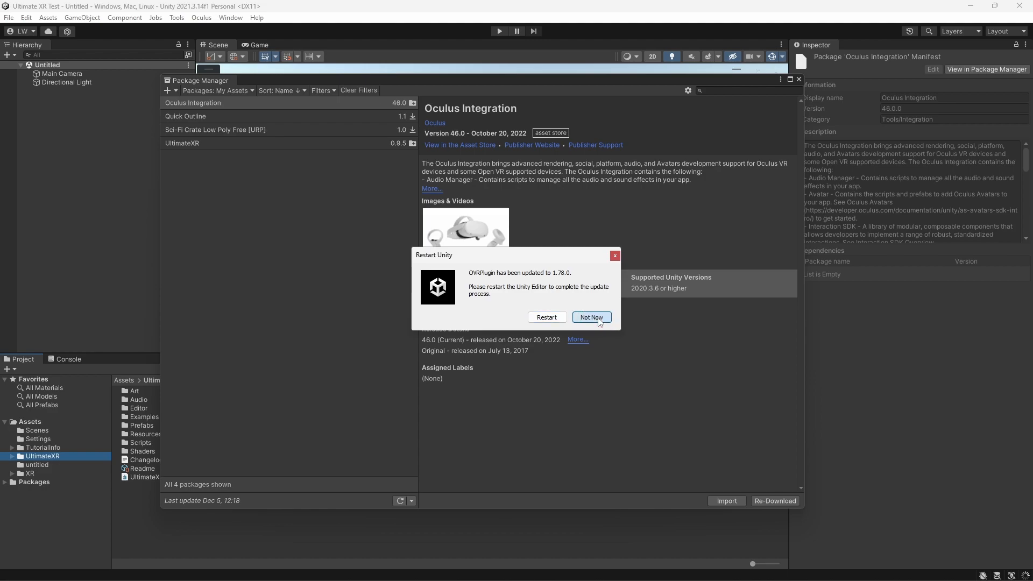
left_click(590, 316)
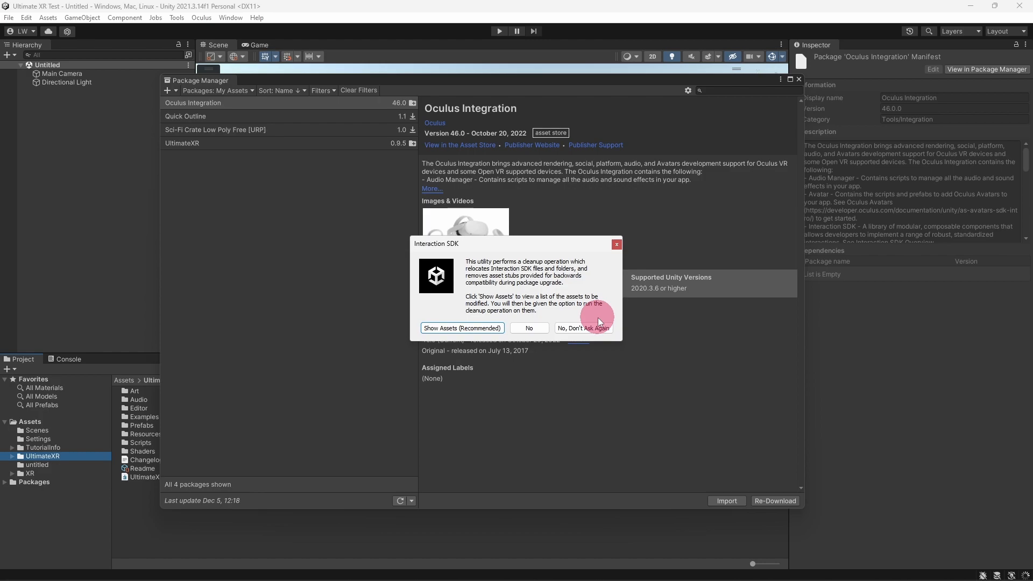
mouse_move(499, 337)
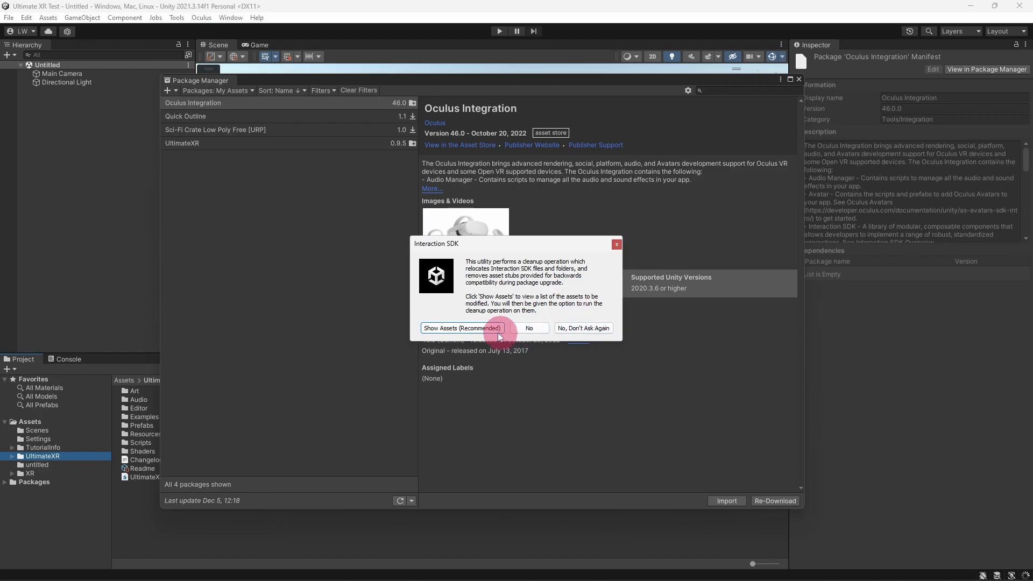
- Review the marked Interaction SDK assets, clean them up, and confirm permanent deletion
left_click(461, 328)
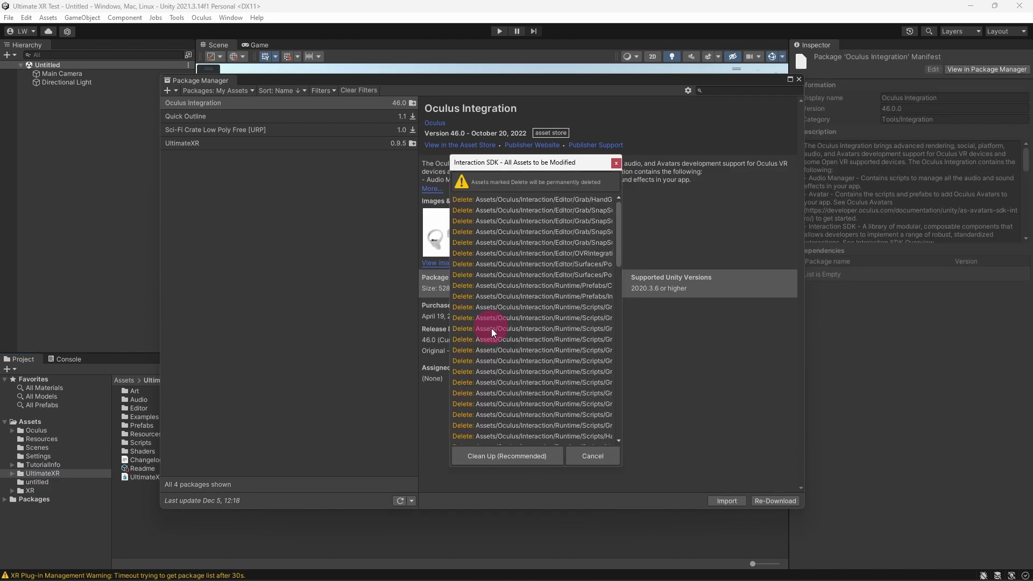
left_click(507, 456)
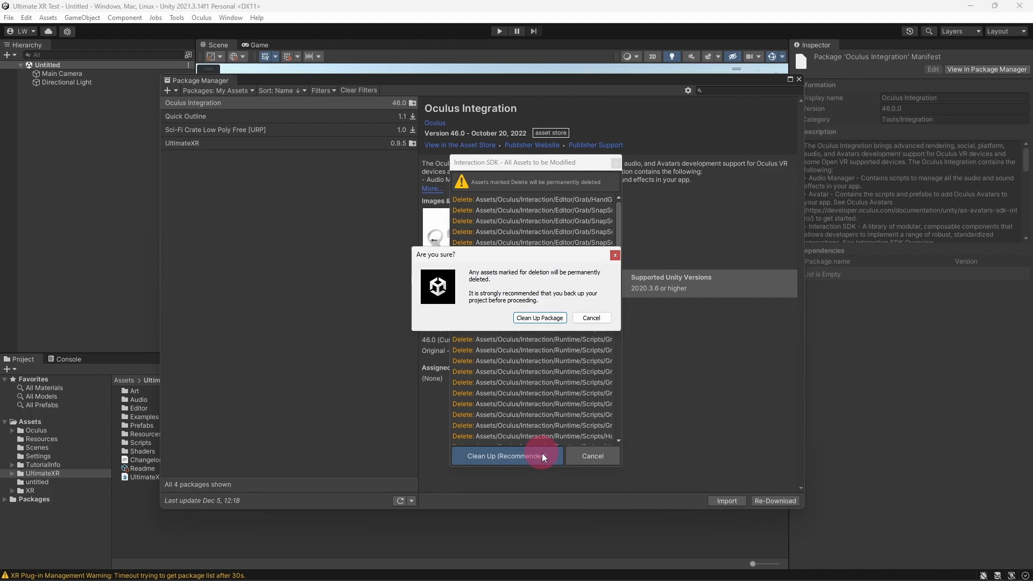
mouse_move(539, 317)
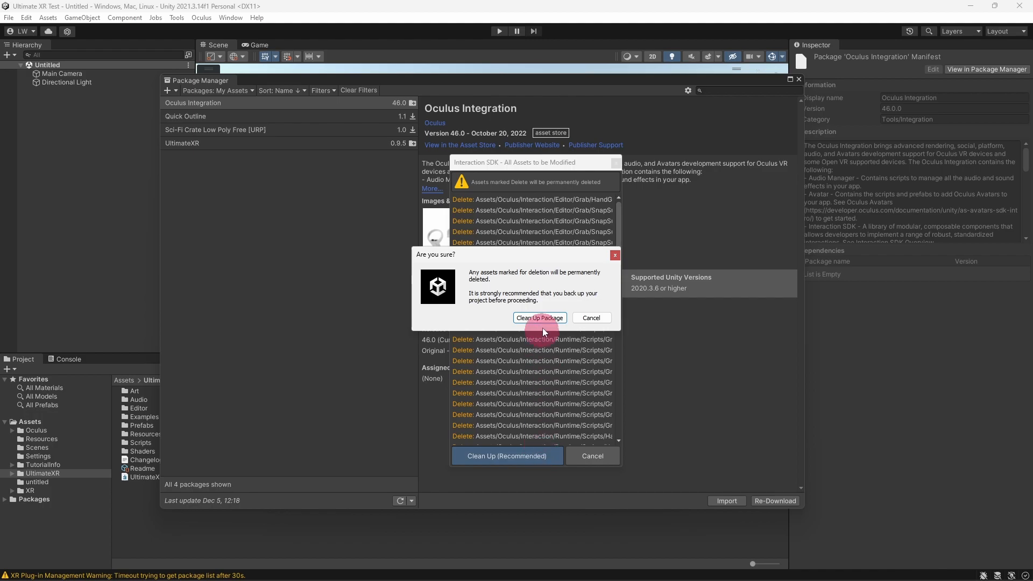
left_click(539, 317)
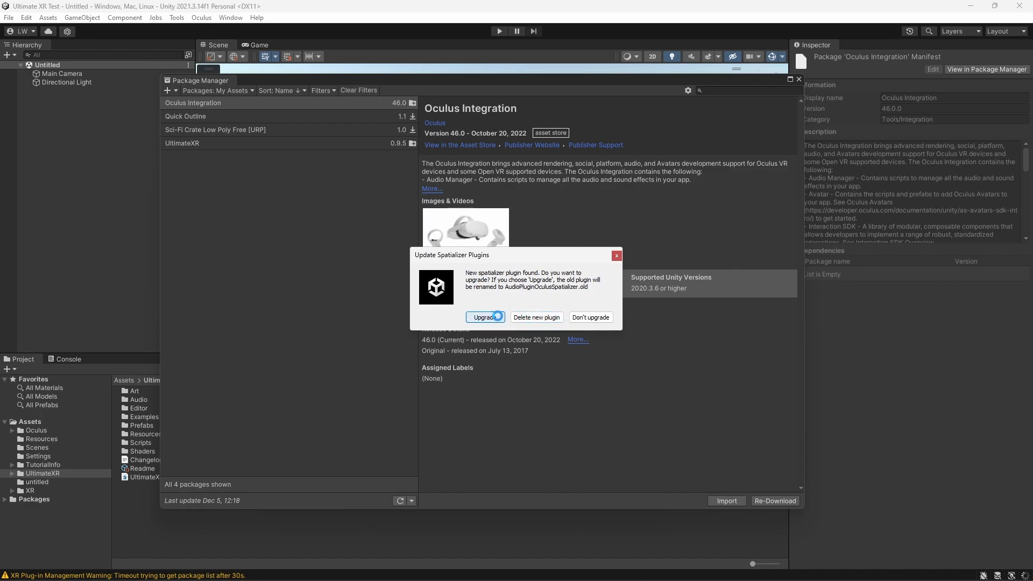
- Upgrade the Oculus spatializer plugins to the new version and close the follow-up window
left_click(484, 317)
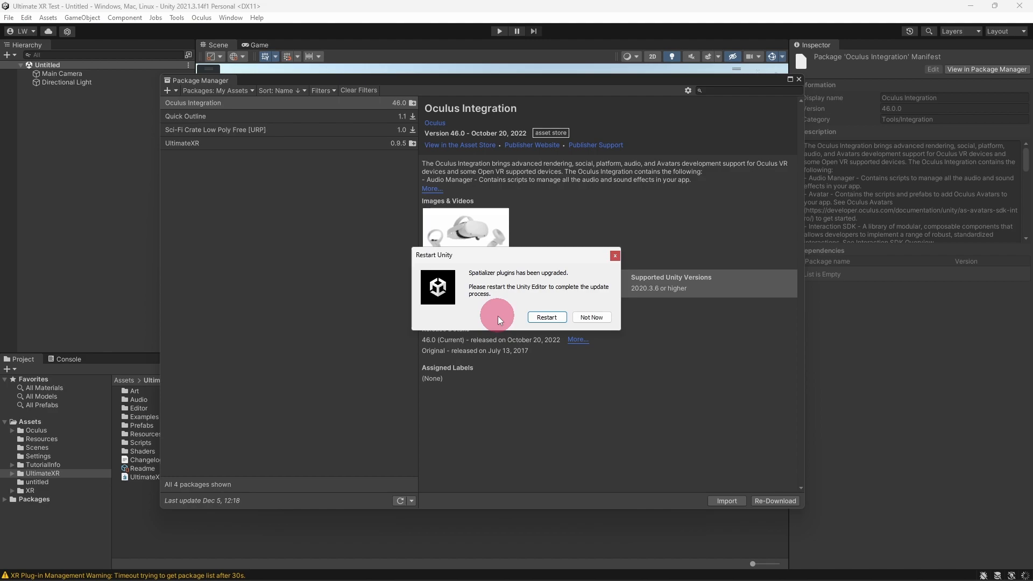
mouse_move(502, 317)
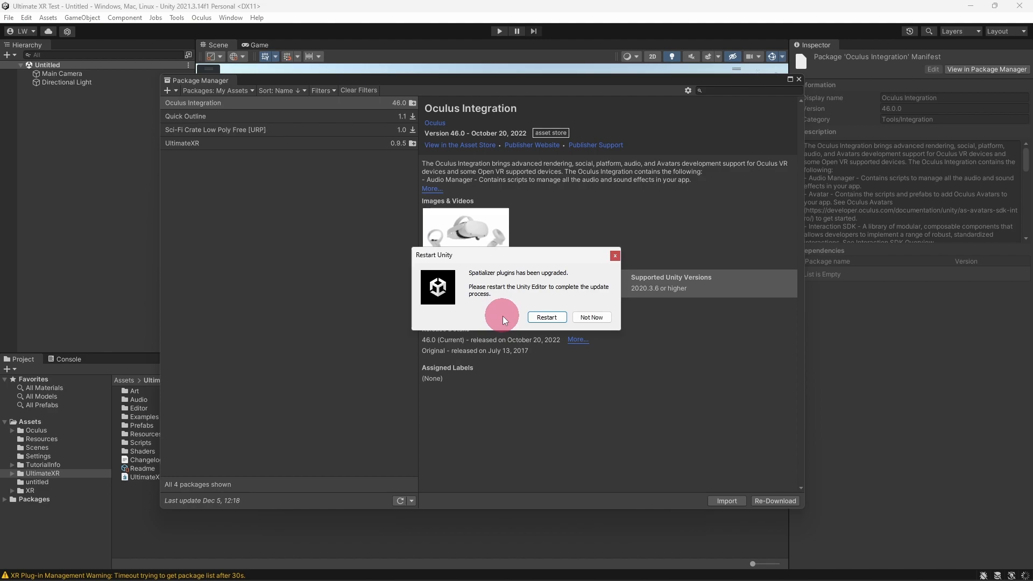
left_click(590, 316)
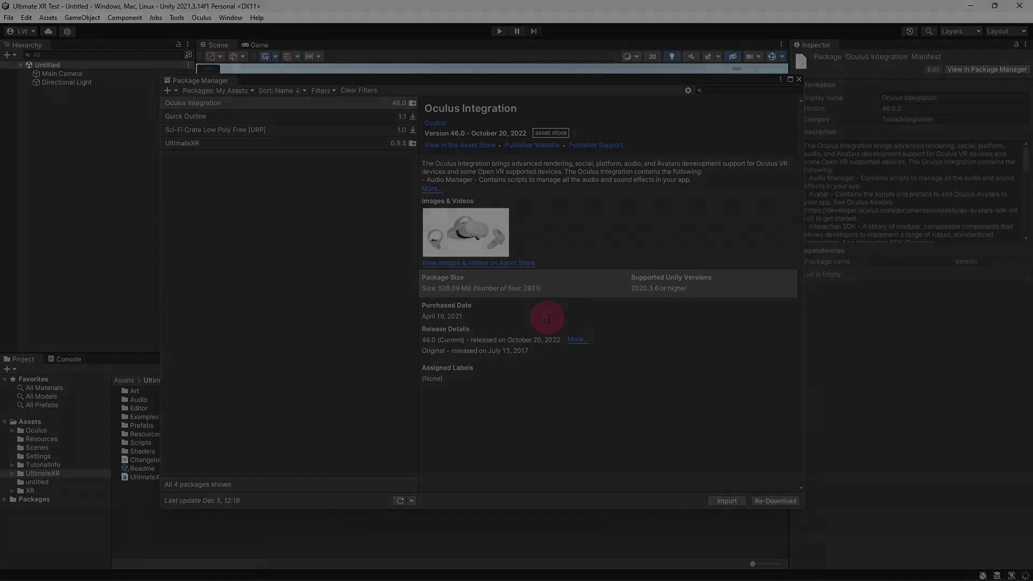
- Close the Package Manager and show the UltimateXR folder in the project assets
left_click(797, 80)
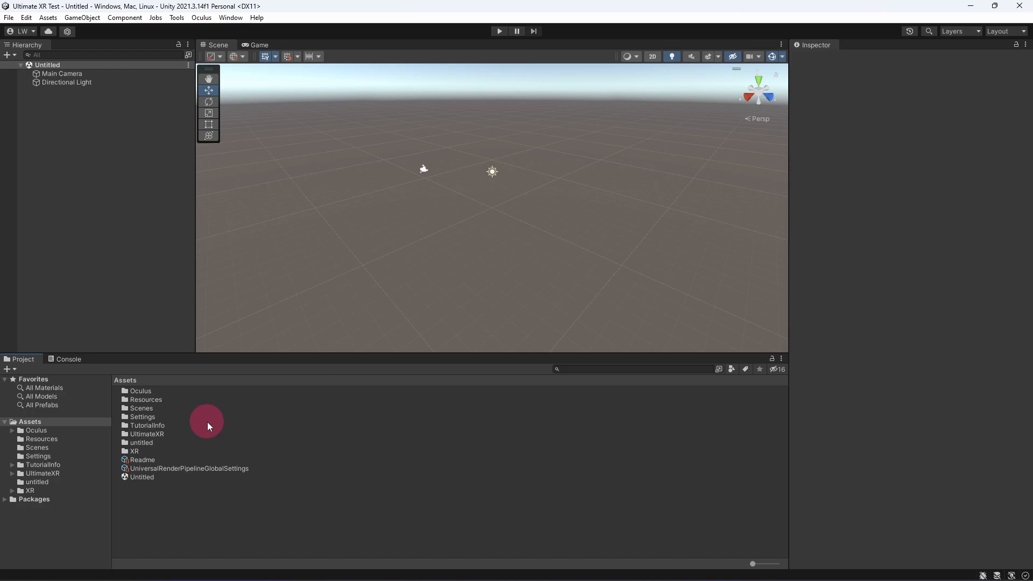
left_click(42, 473)
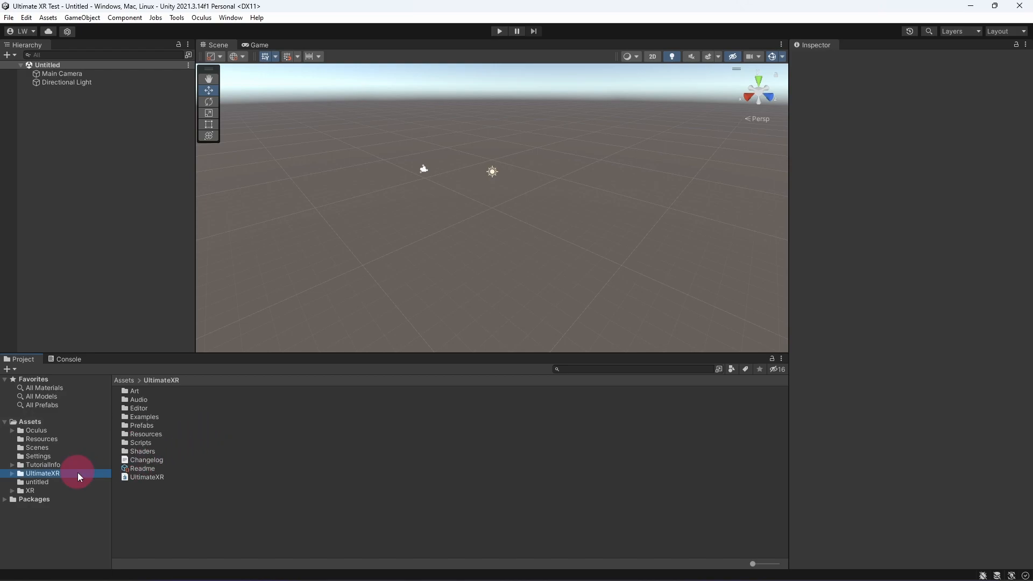
mouse_move(161, 423)
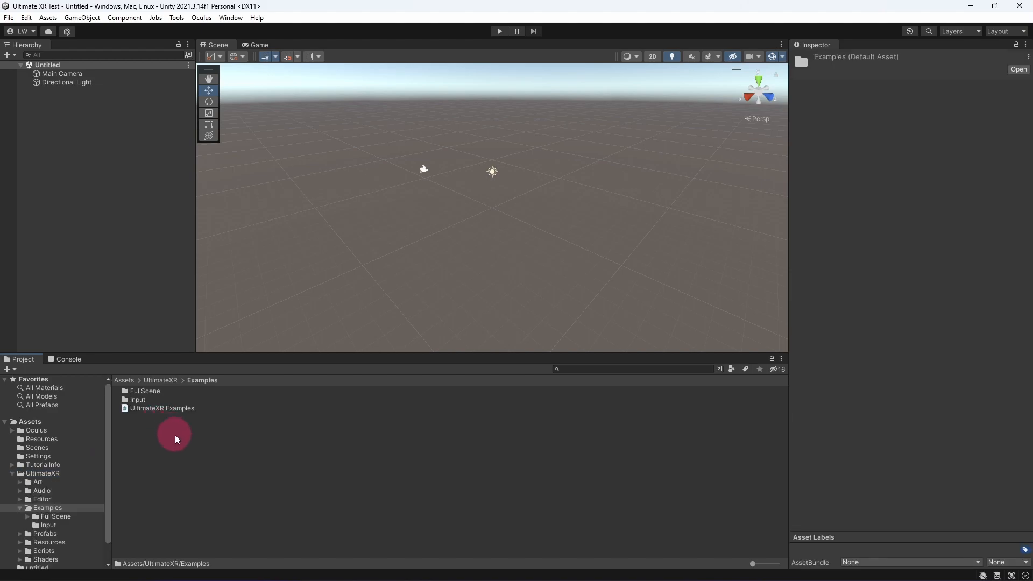
- Open the UltimateXR_URP scene from UltimateXR Examples/FullScene
double_click(146, 390)
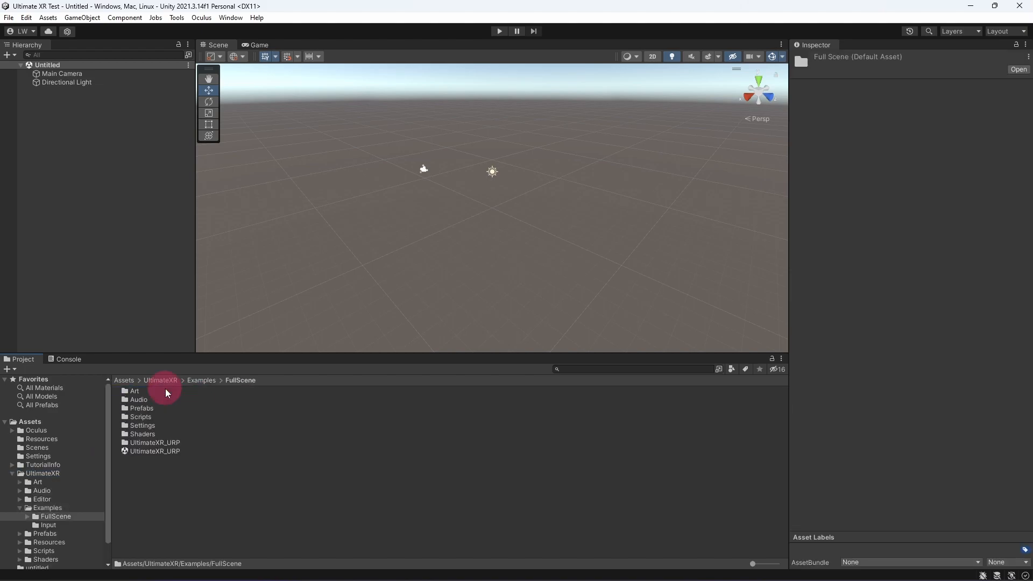
mouse_move(205, 467)
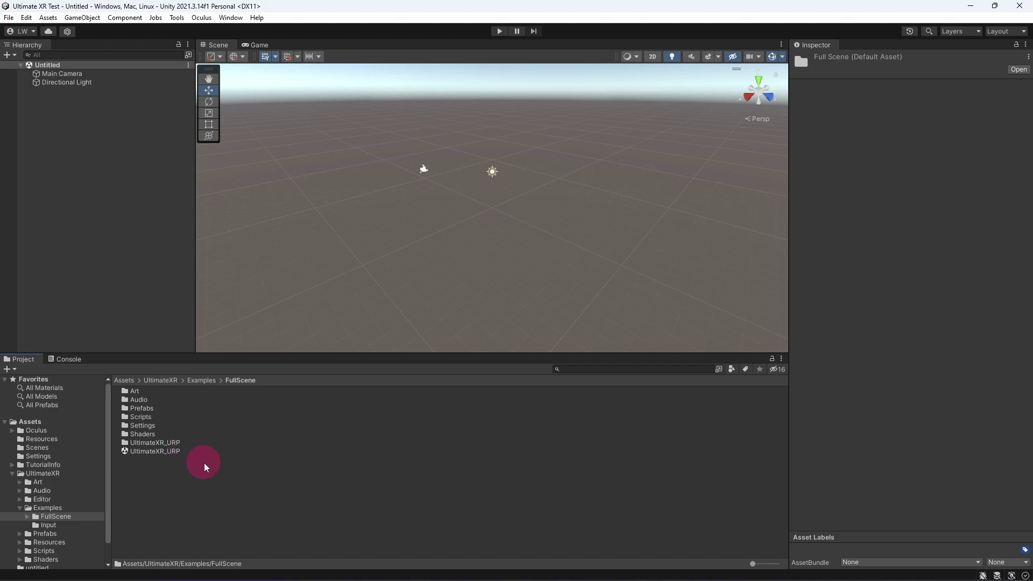
left_click(155, 451)
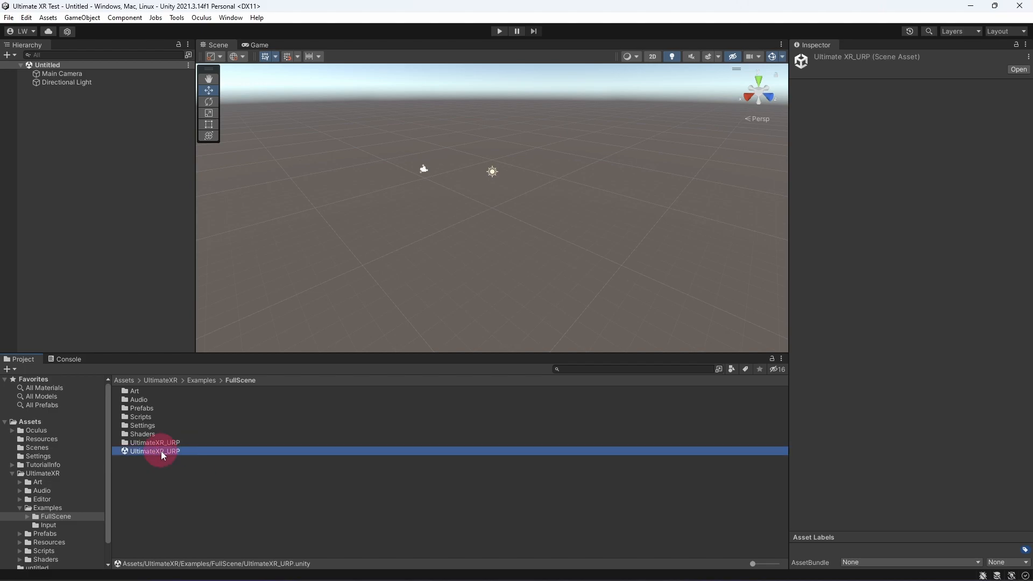
double_click(154, 452)
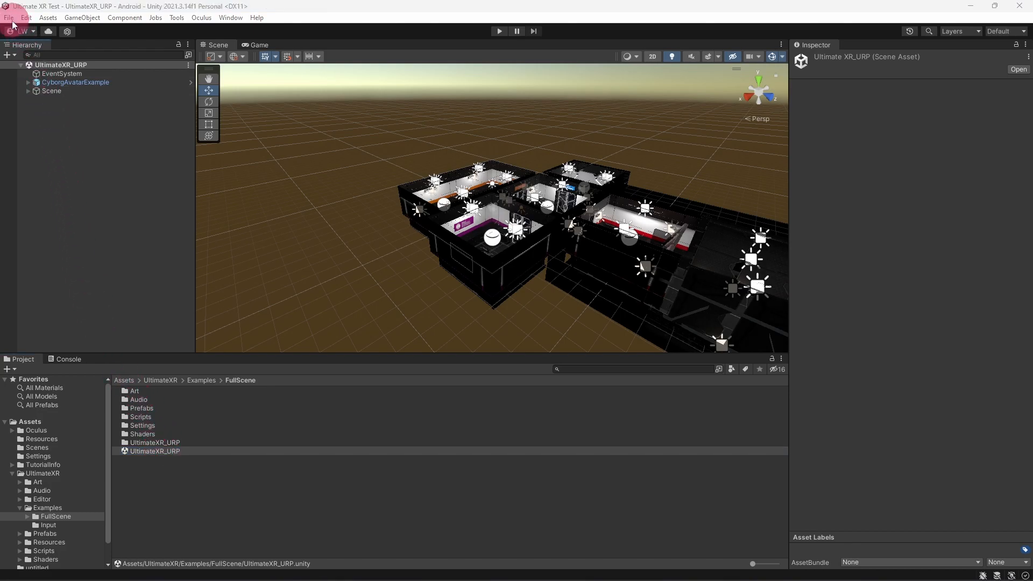
- In Build Settings, remove SampleScene and add the open UltimateXR_URP scene to the build
left_click(8, 17)
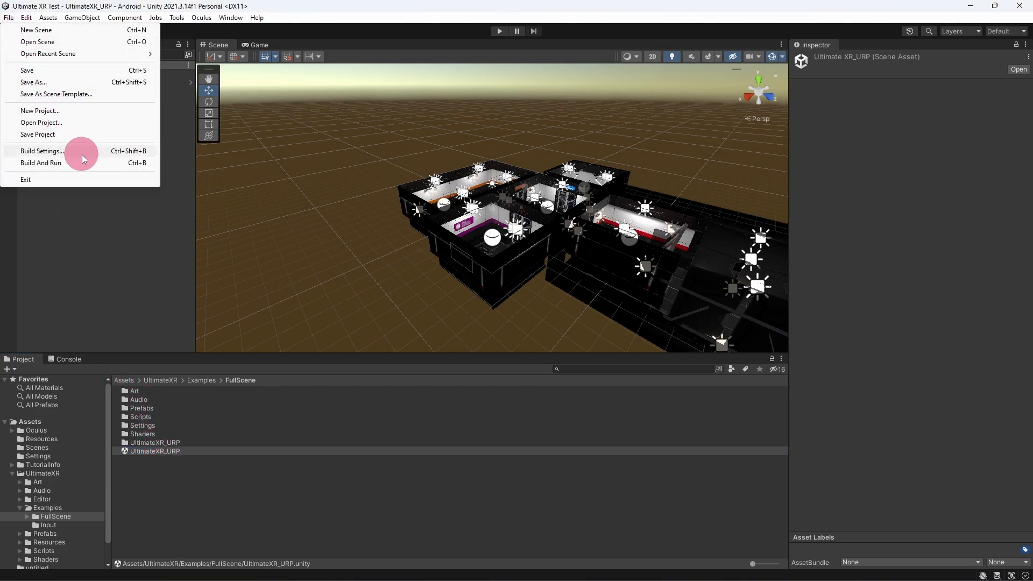
left_click(41, 151)
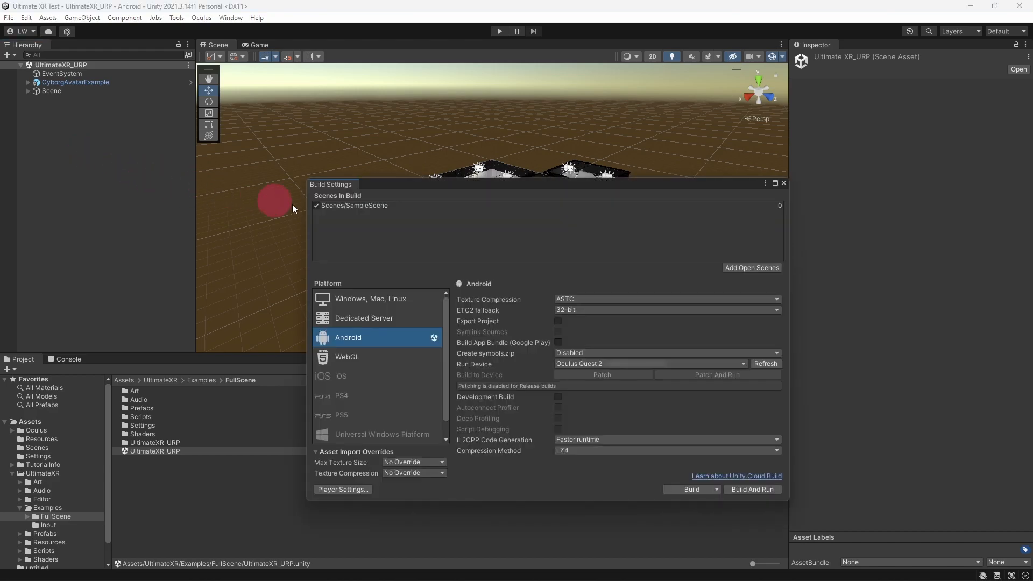
left_click(353, 205)
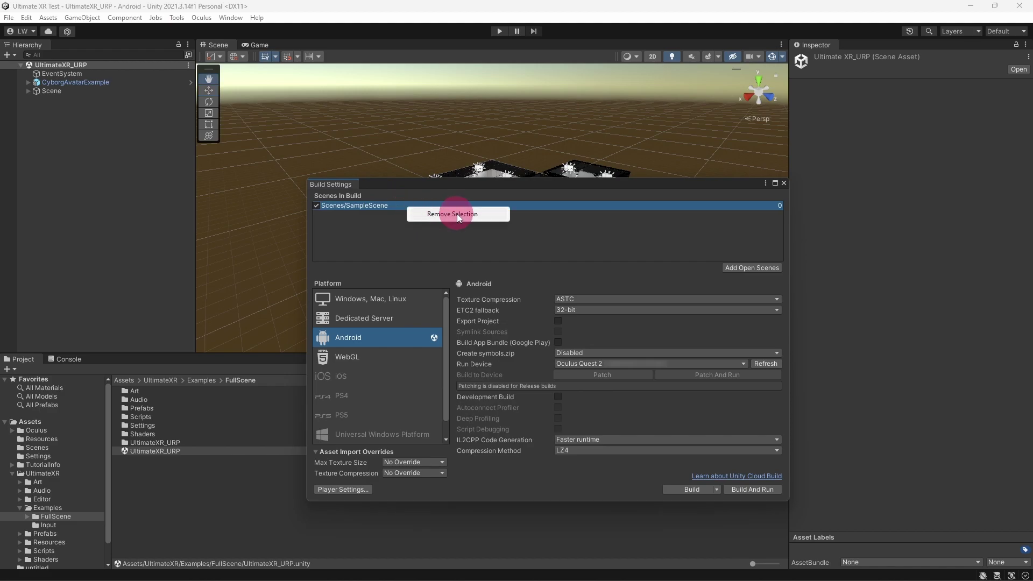
left_click(450, 214)
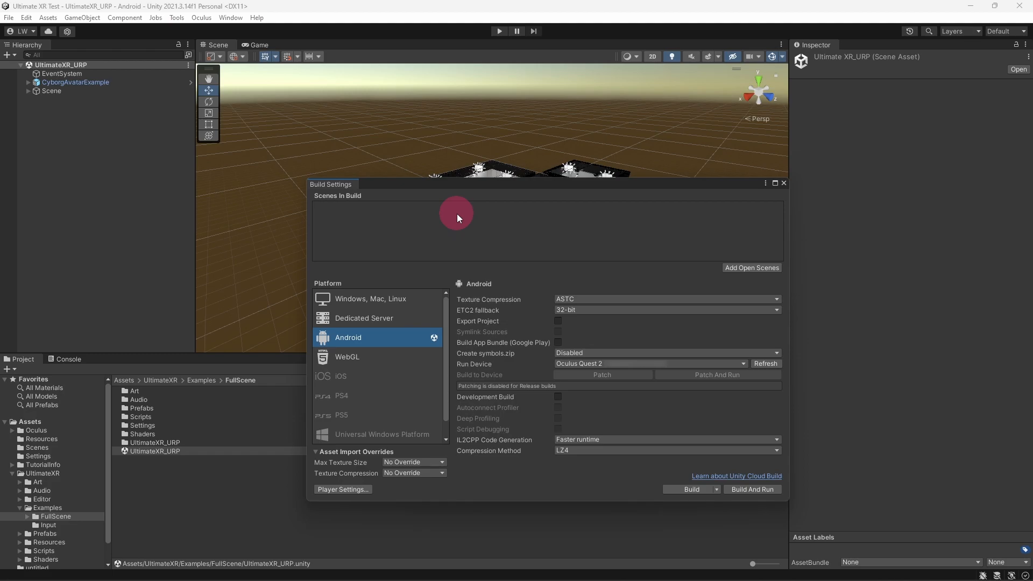
left_click(751, 267)
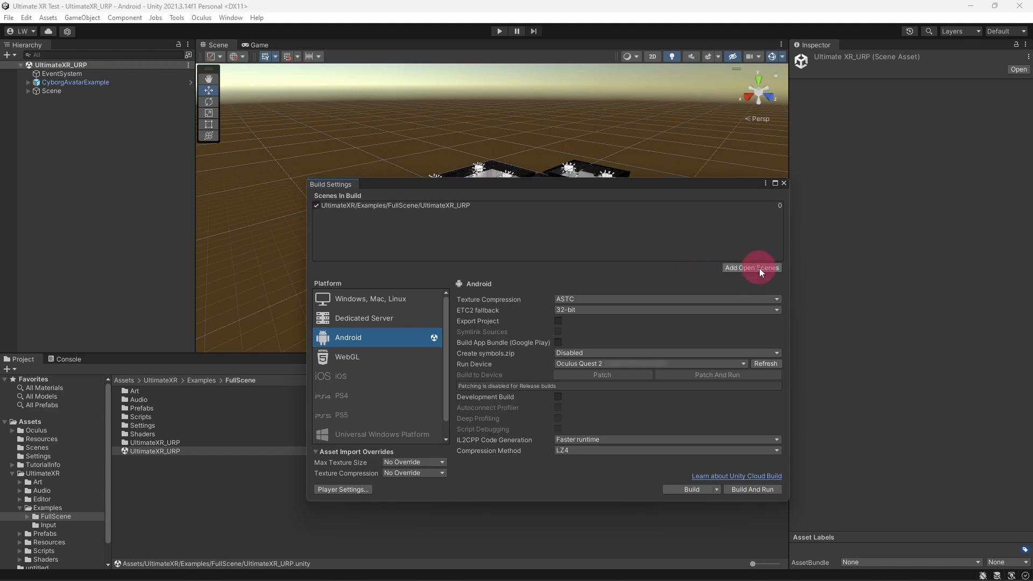
mouse_move(733, 388)
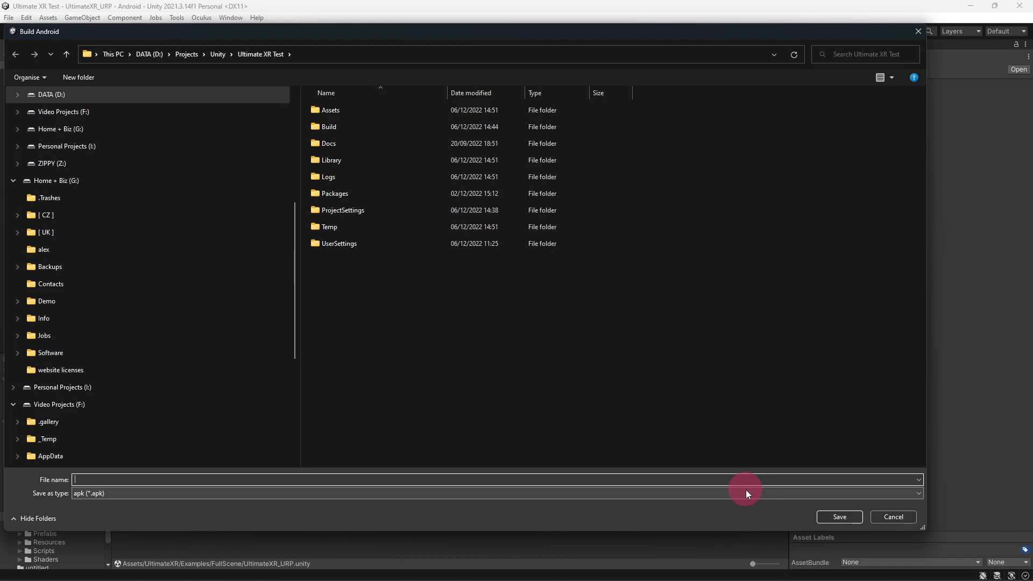
- Save the Android build as ultimatexr_test.apk in the project's Build folder
left_click(328, 126)
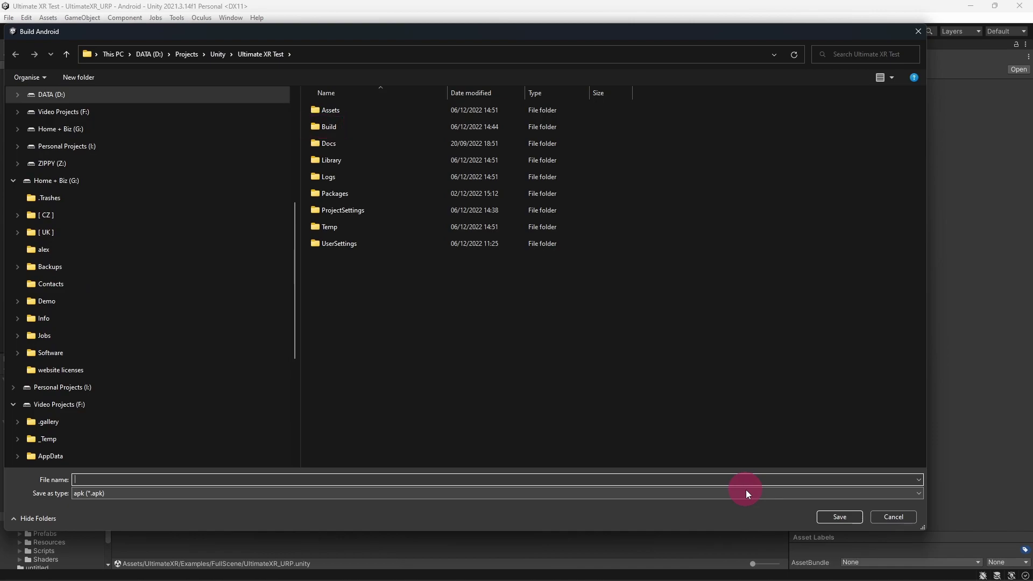
left_click(330, 127)
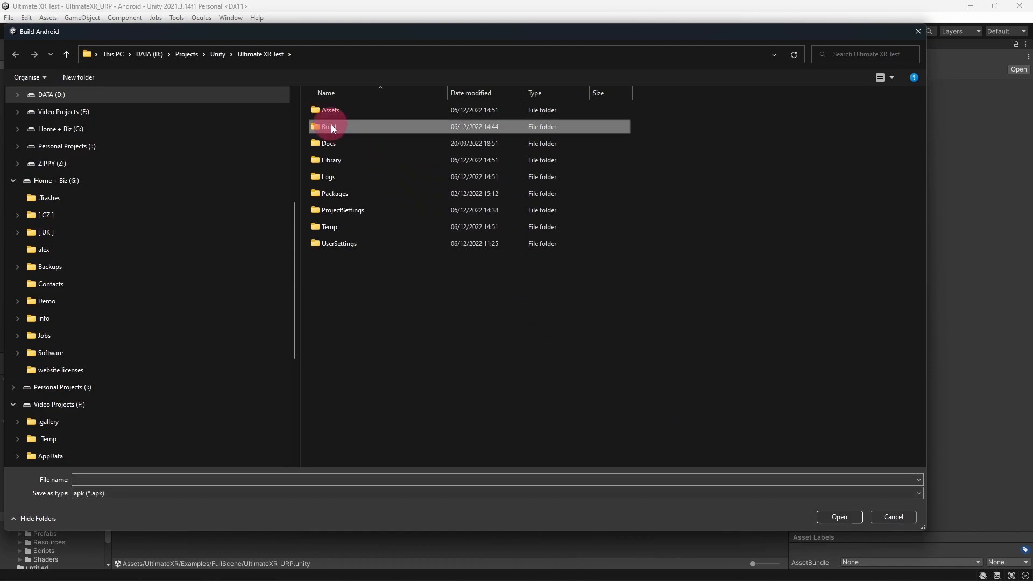
double_click(329, 126)
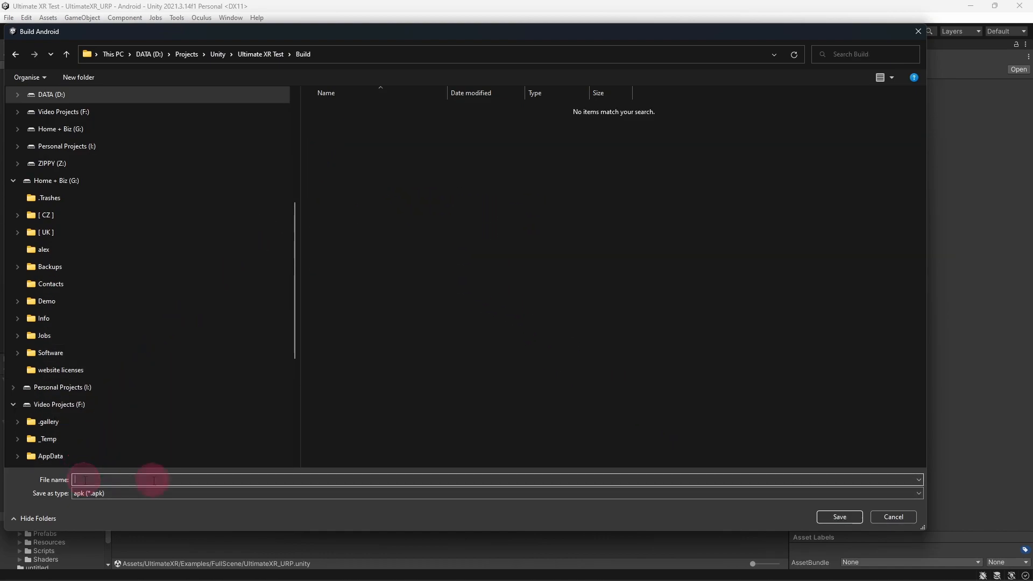
type("ultimatexr_tes")
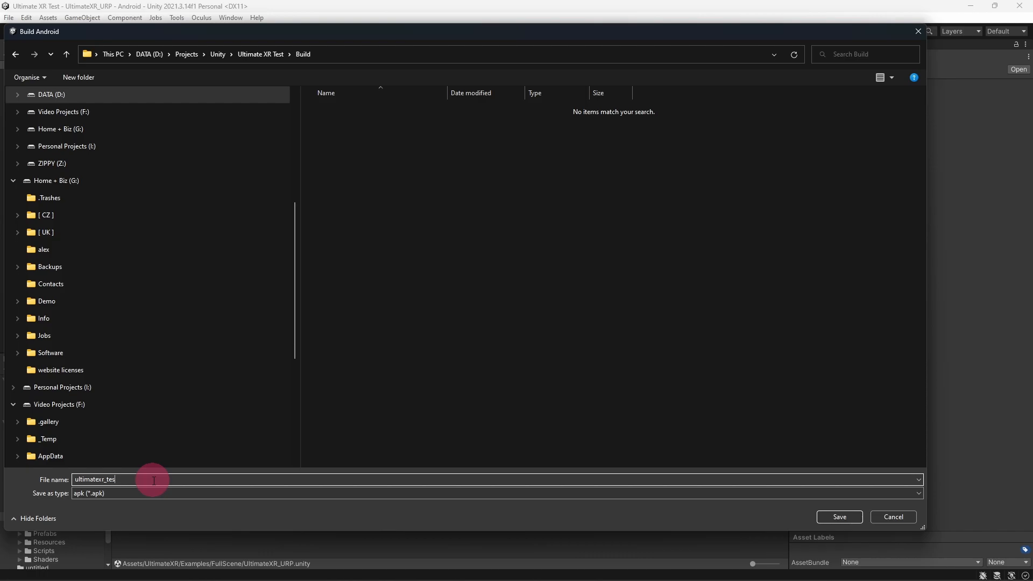
type("t.apk")
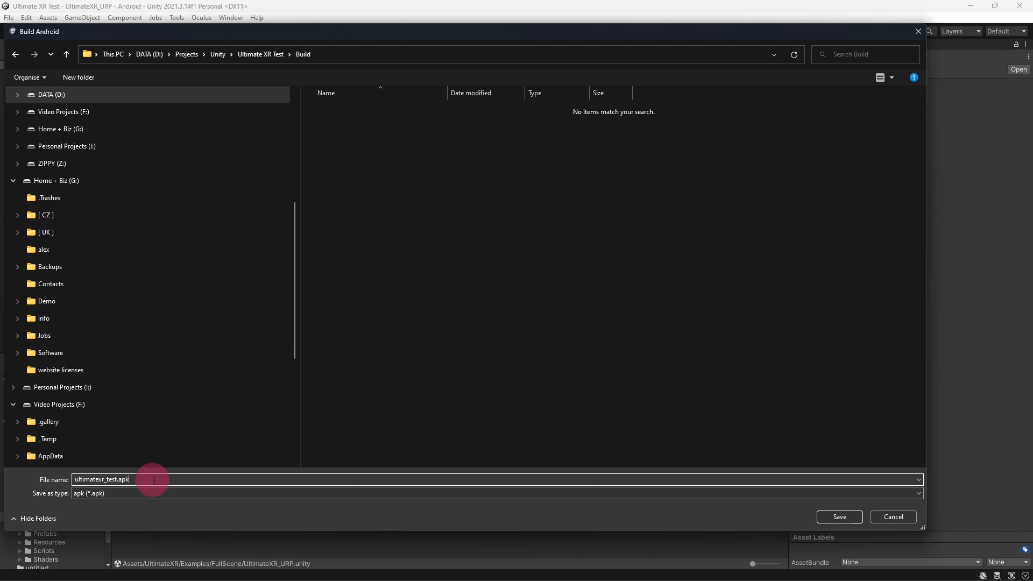
left_click(839, 517)
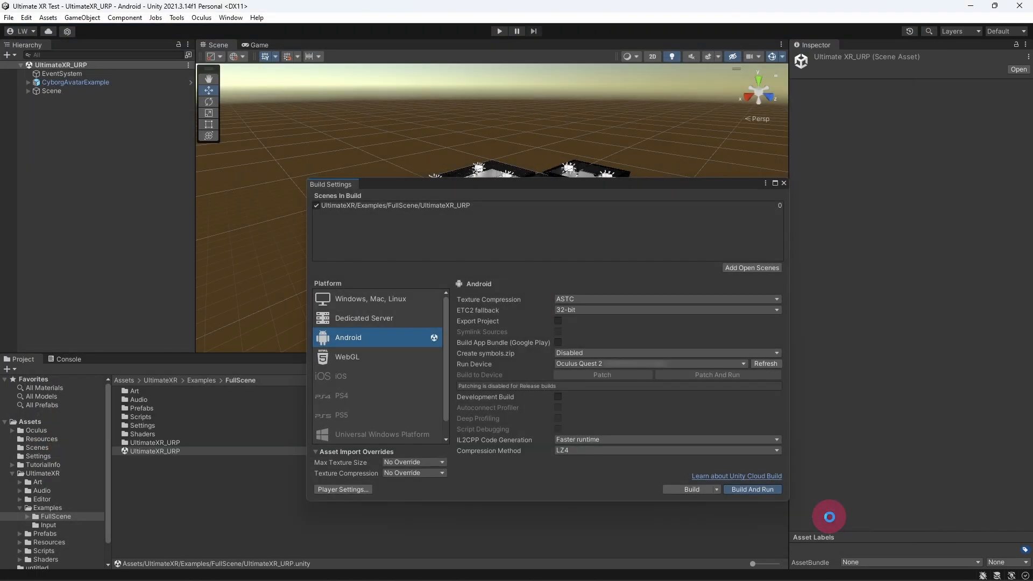
left_click(752, 489)
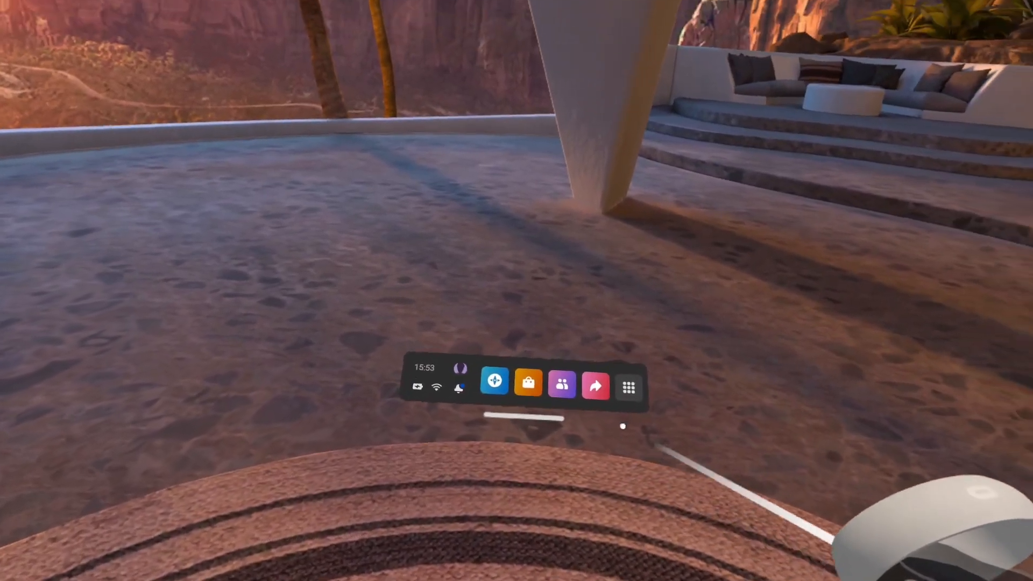
mouse_move(592, 385)
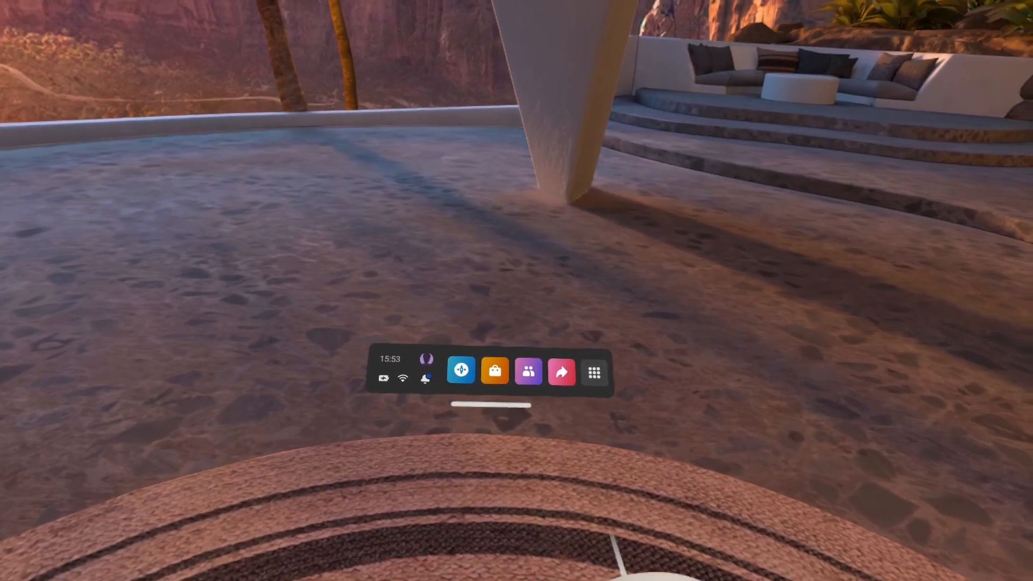
- Filter the Quest App Library to show only apps from Unknown sources
left_click(593, 371)
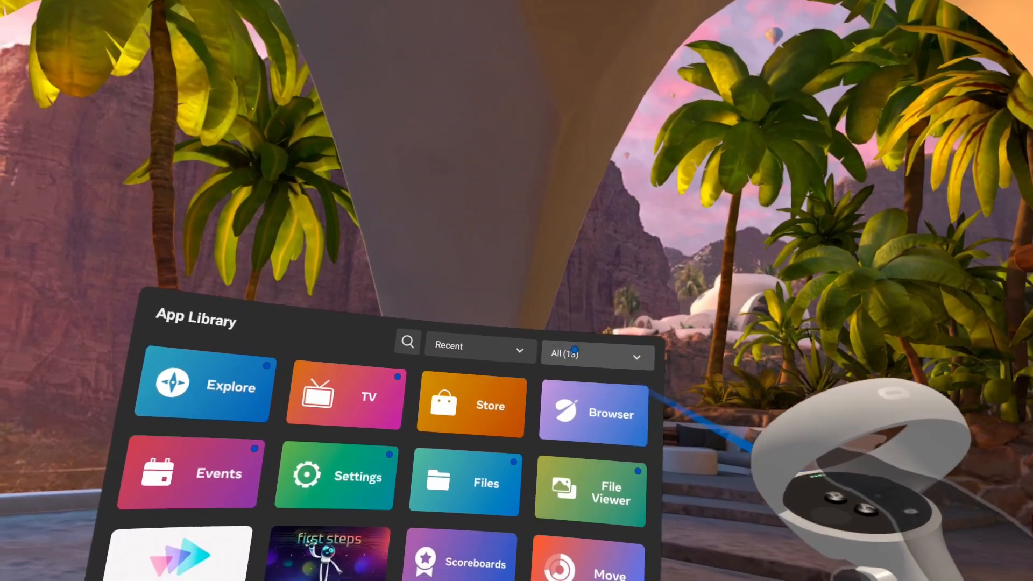
left_click(594, 353)
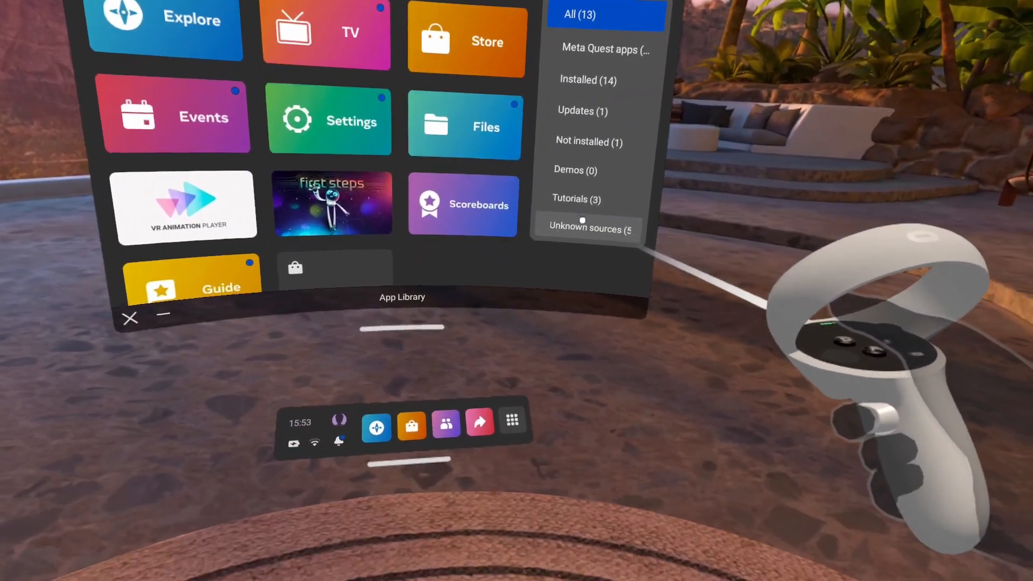
left_click(587, 229)
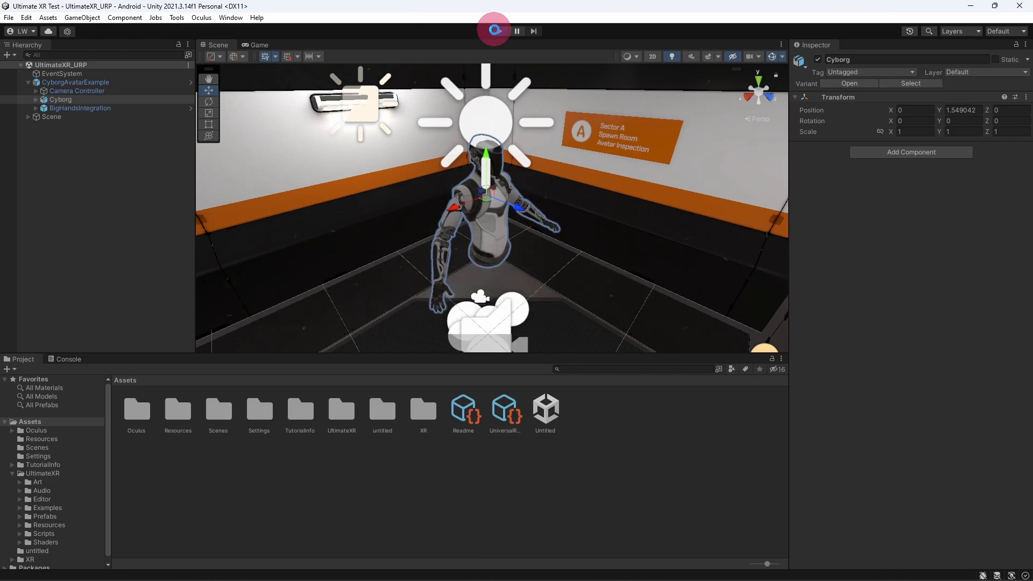
- Stop the running scene to exit Play mode
left_click(493, 32)
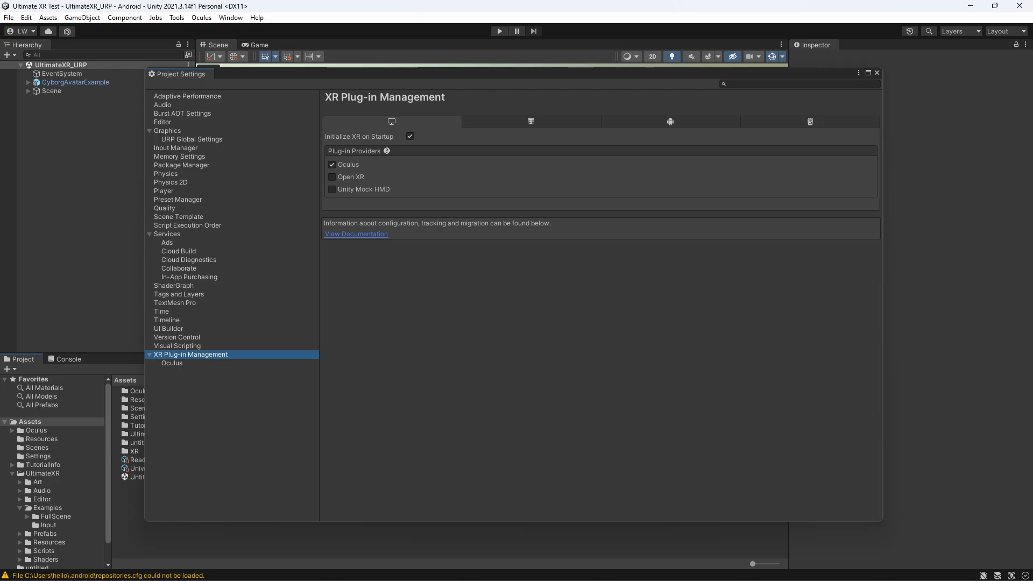
- Close Project Settings to return to the UltimateXR_URP scene with the Cyborg avatar
left_click(346, 164)
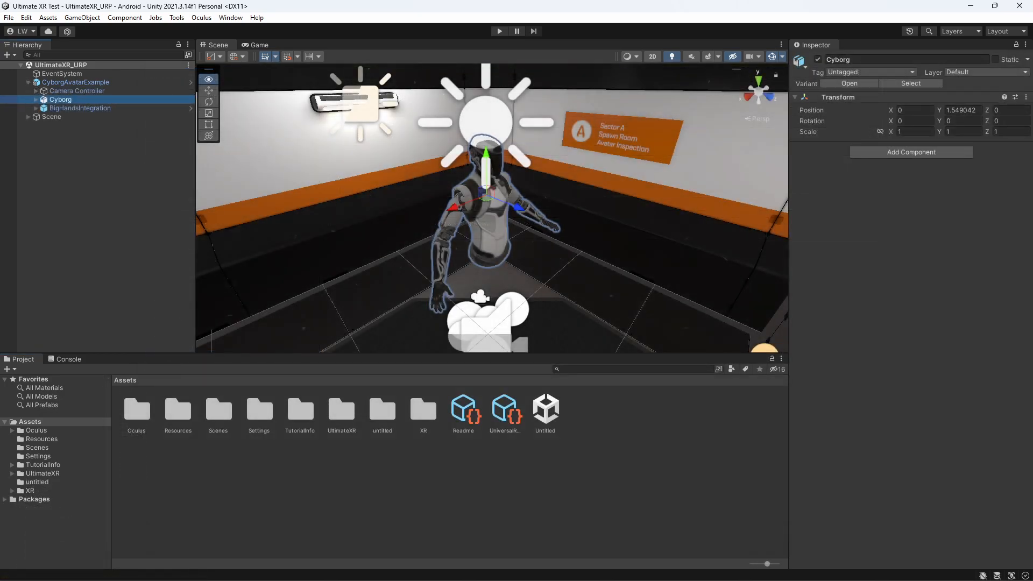
- Enter Play mode to run the UltimateXR_URP scene with the Cyborg avatar
left_click(499, 31)
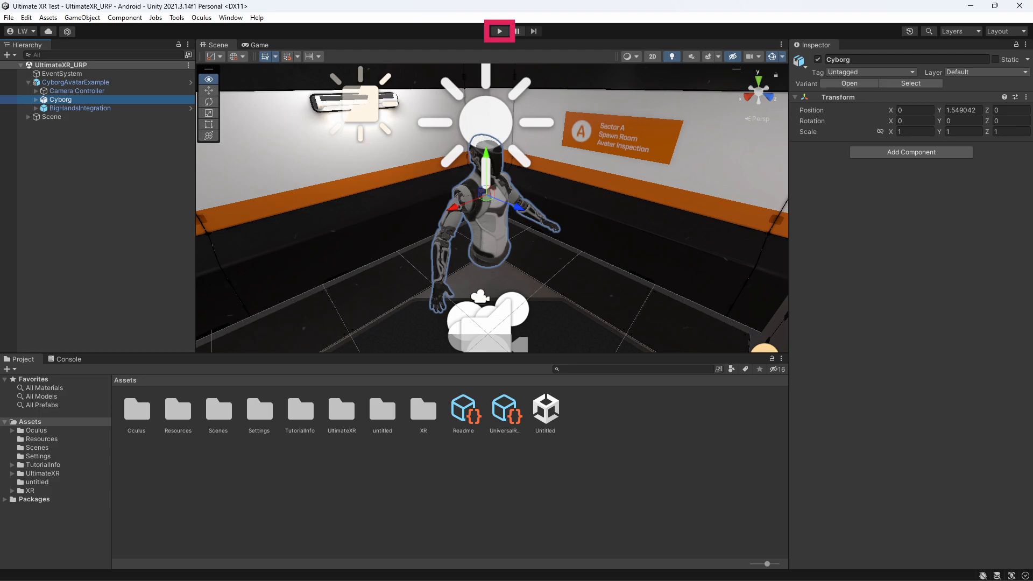
left_click(498, 31)
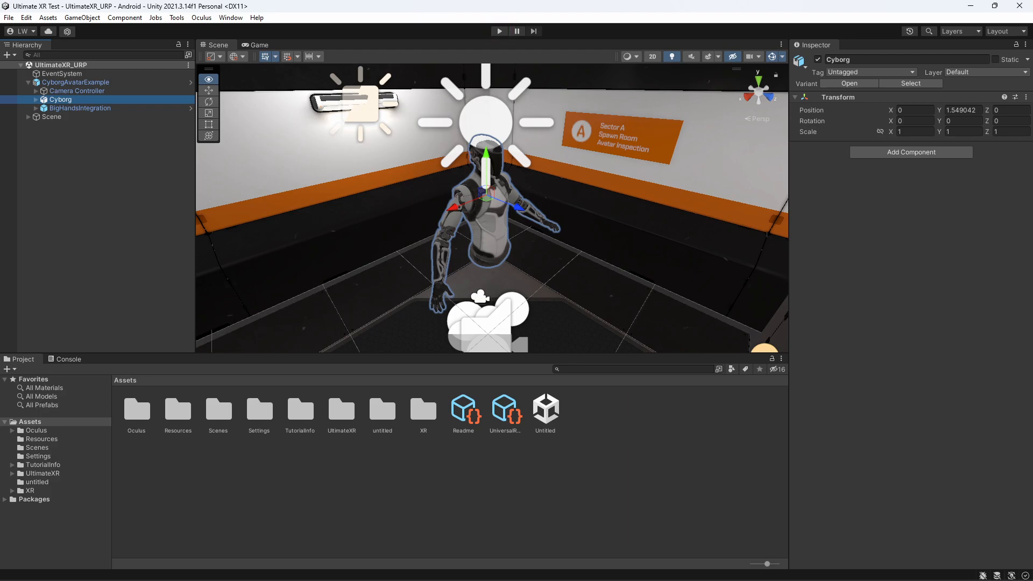
left_click(499, 32)
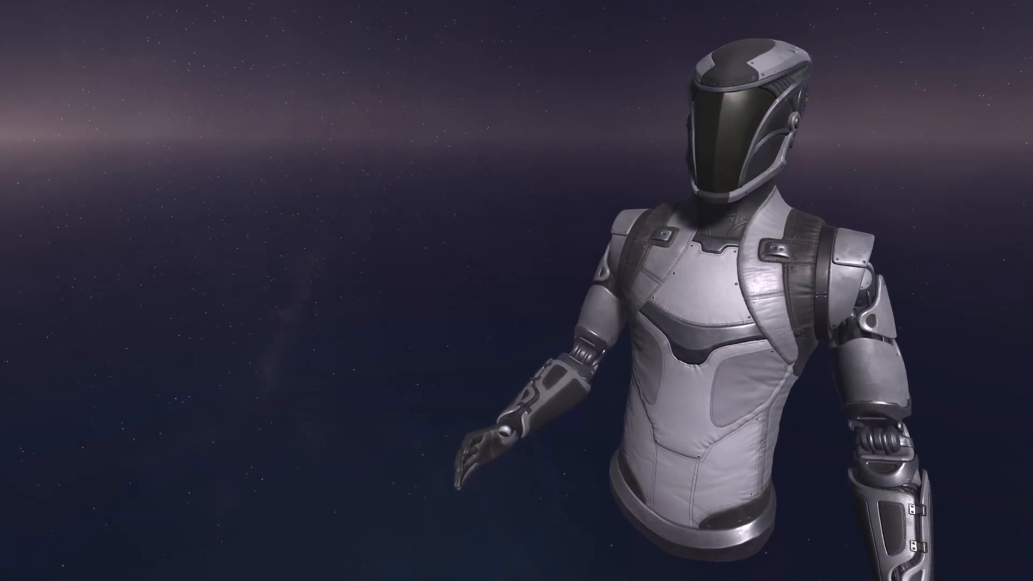